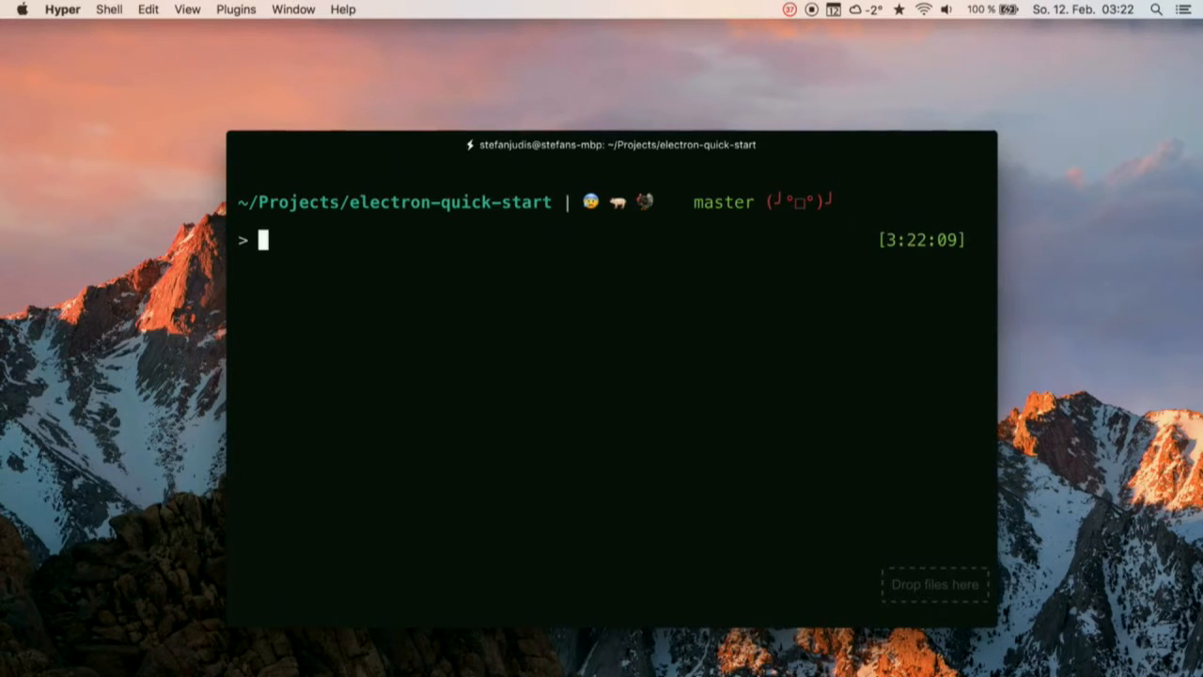
Run npm start for the quick-start app and select its Node, Chromium and Electron versions line.
text(npm start)
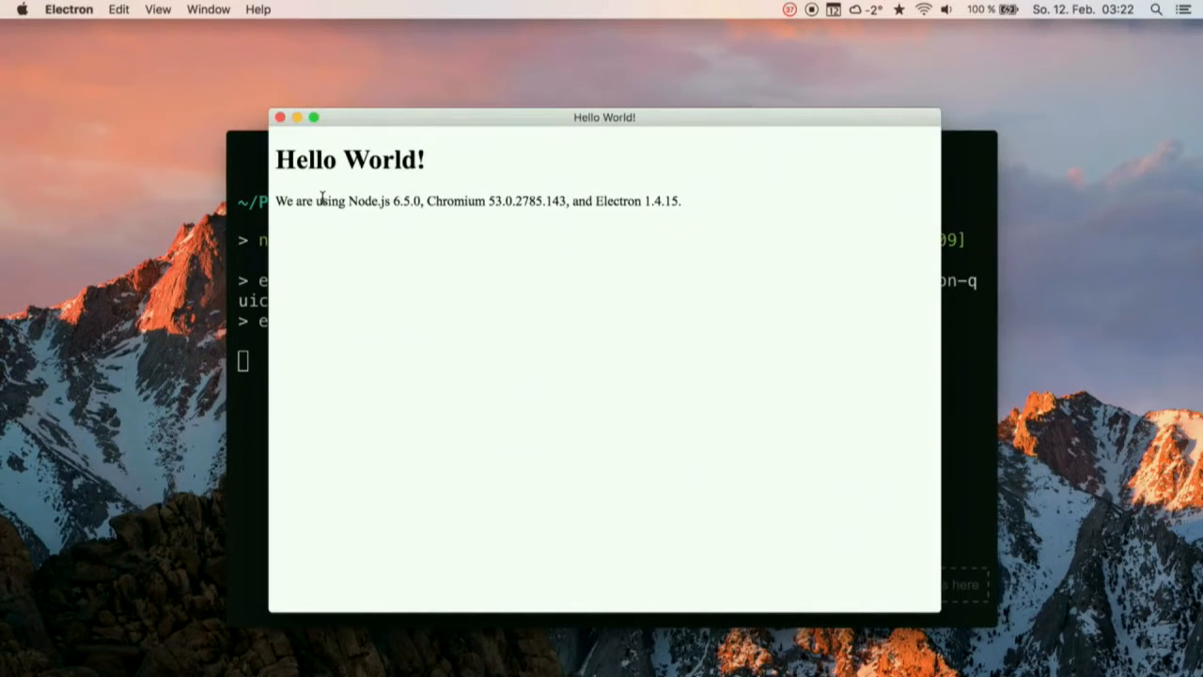
triple_click(477, 201)
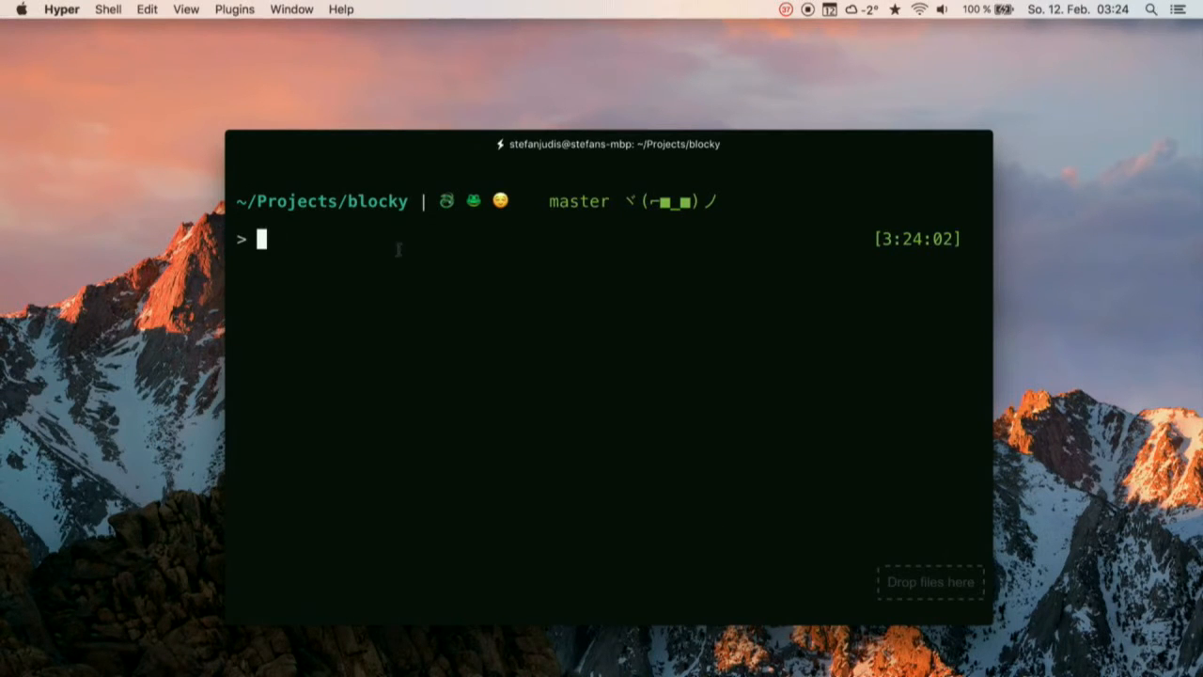
Launch the blocky app with npm start and quit the Don't-go-to-sleep menu-bar utility.
text(npm start)
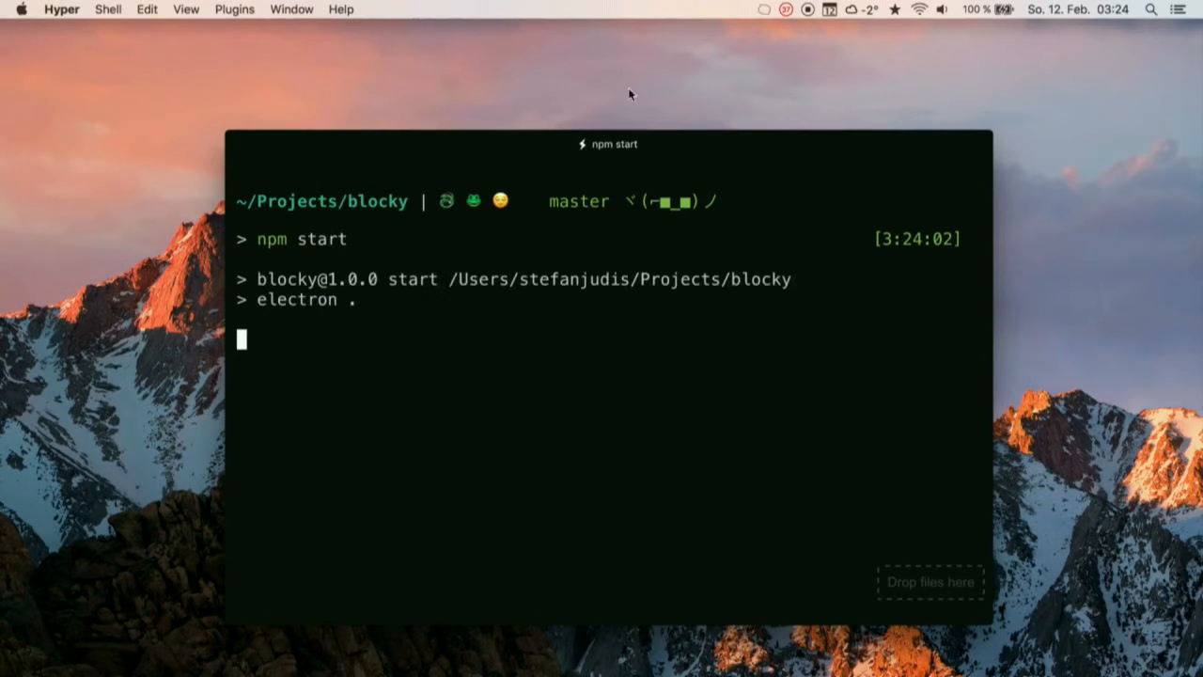
click(765, 9)
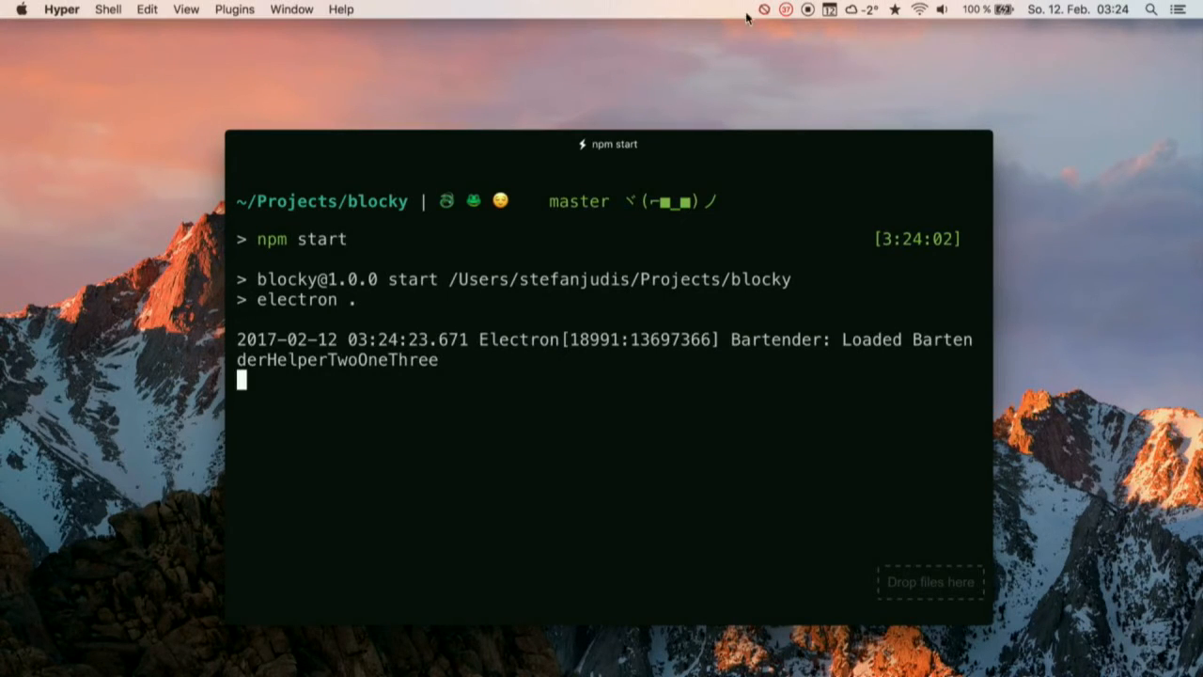
click(764, 10)
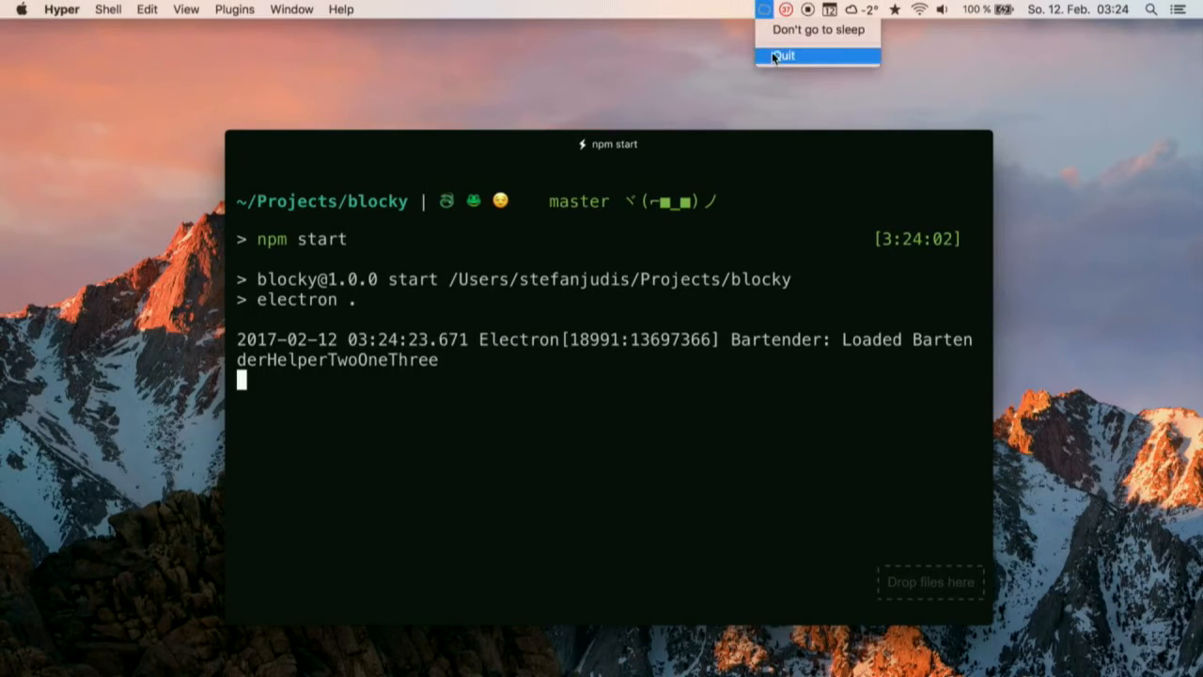
click(783, 56)
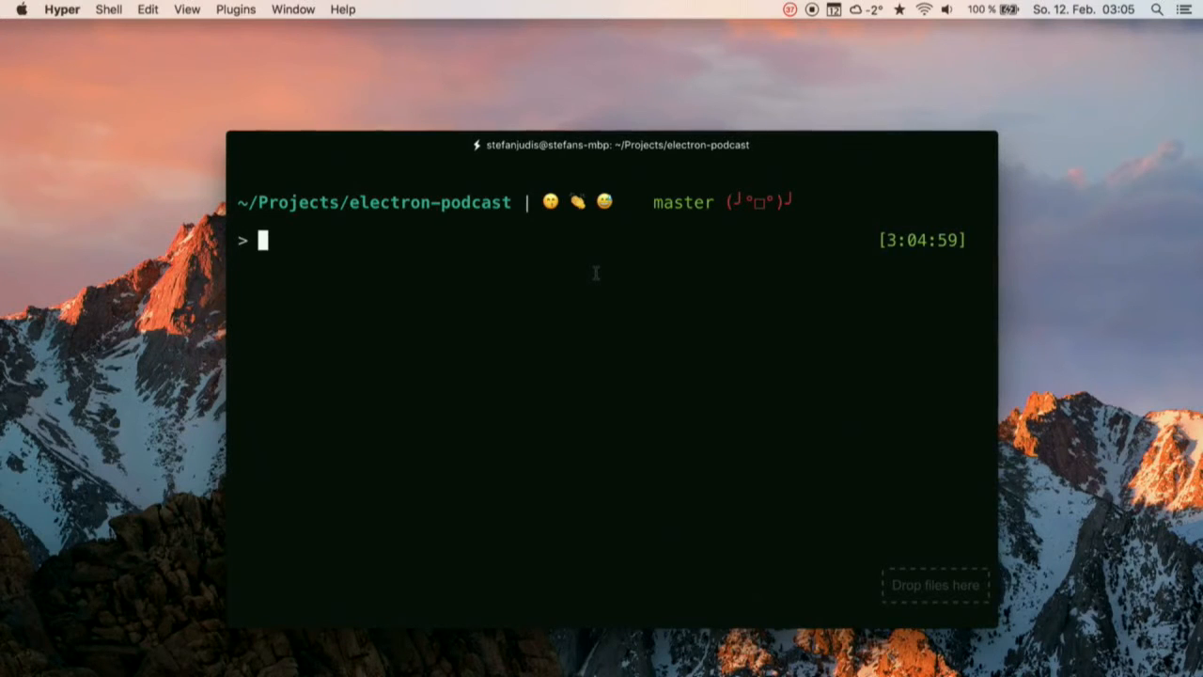
Start the Pocketcast app with npm start and show its New Releases episode list.
text(npm start)
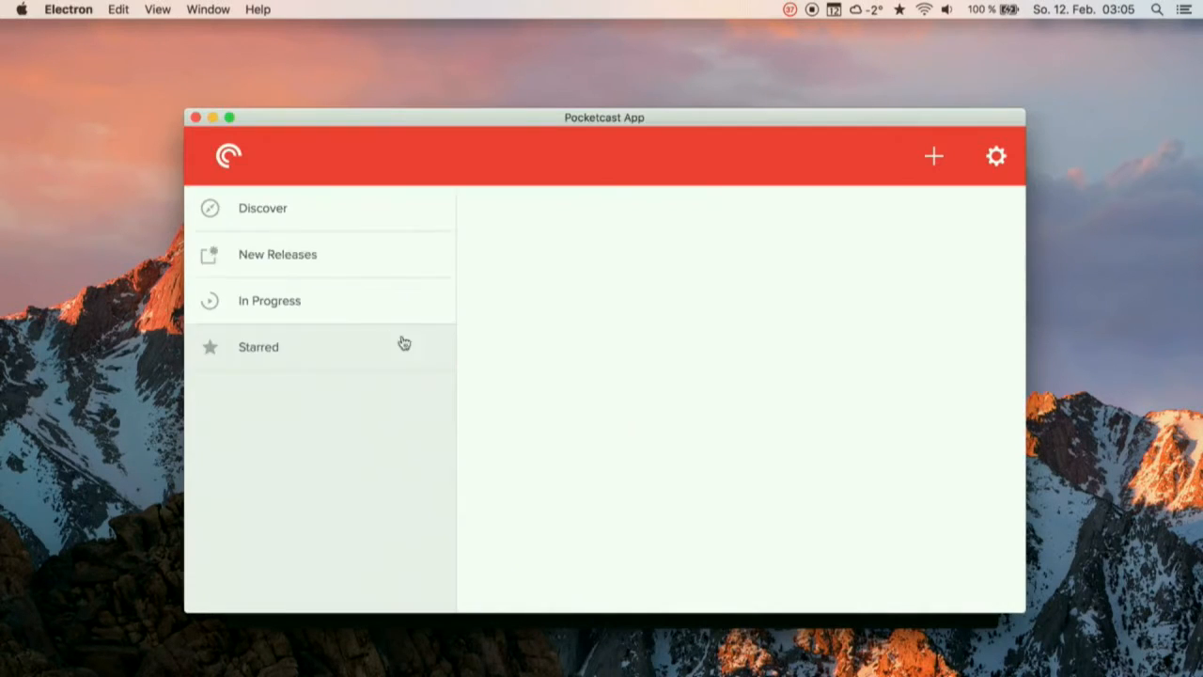
click(278, 254)
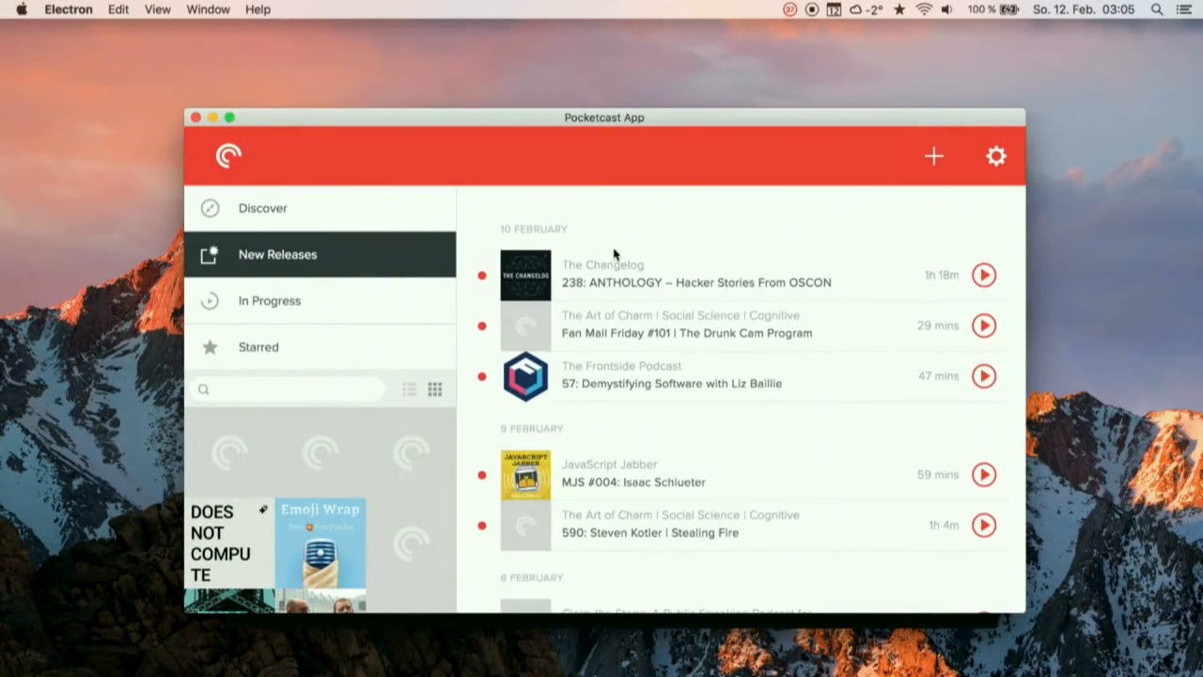
click(696, 273)
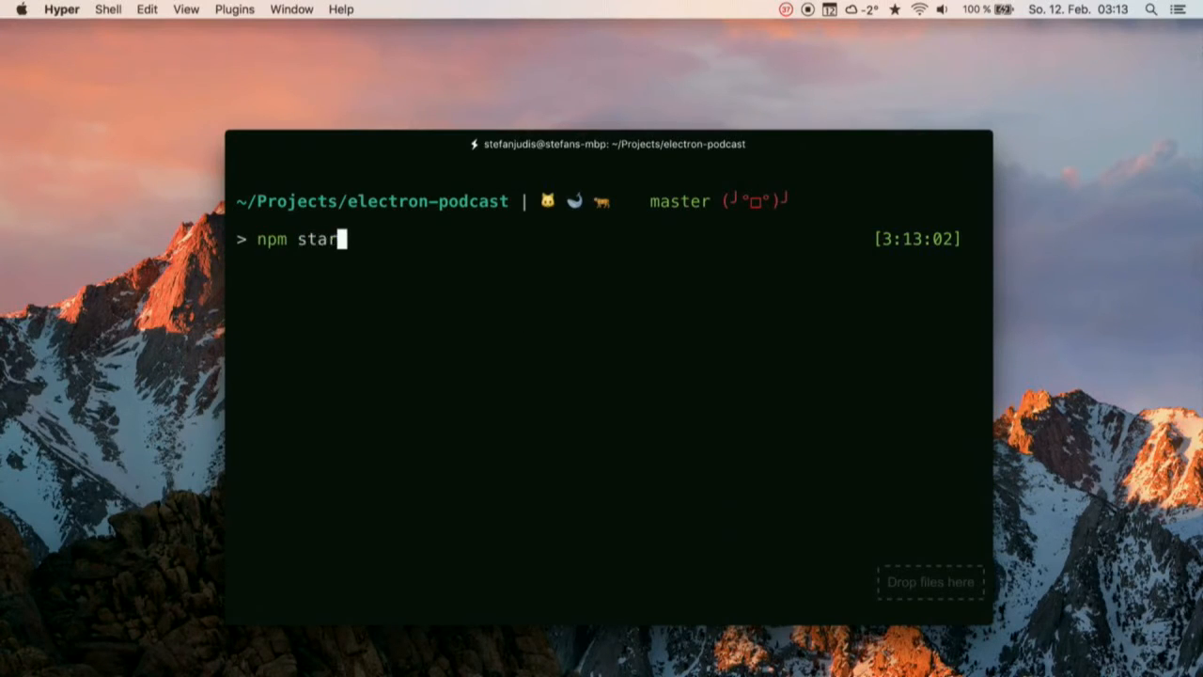
Relaunch Pocketcast, open The Changelog 238: ANTHOLOGY episode and follow its GoCD sponsor link.
key(enter)
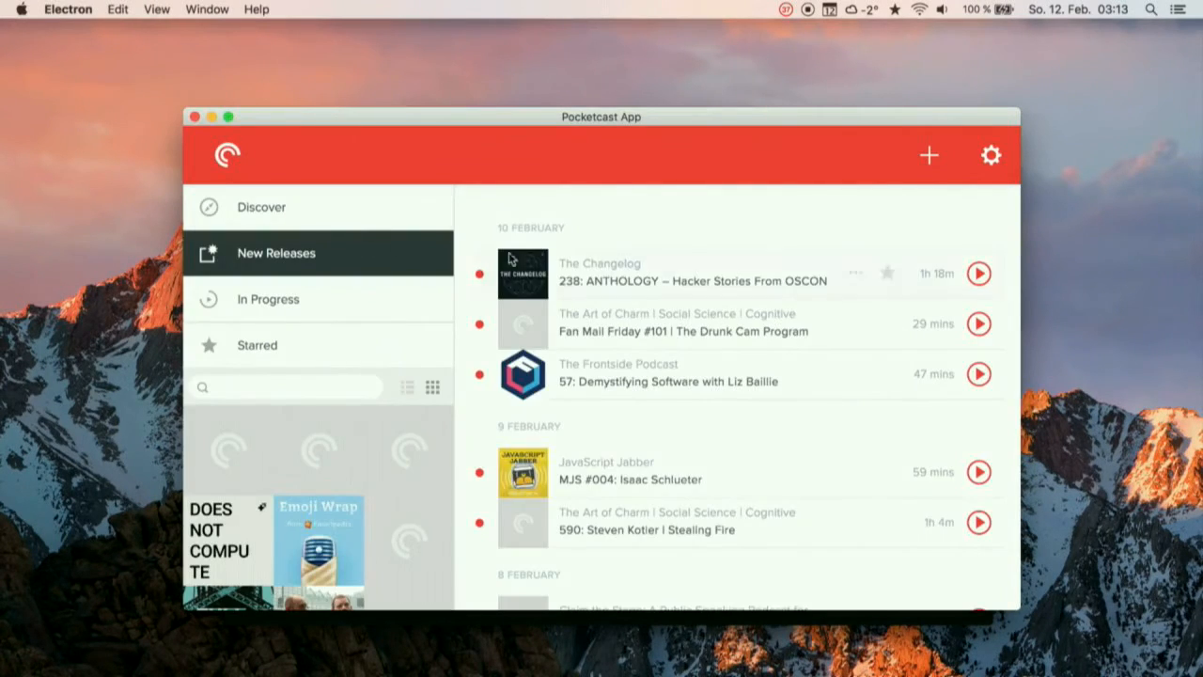
click(691, 280)
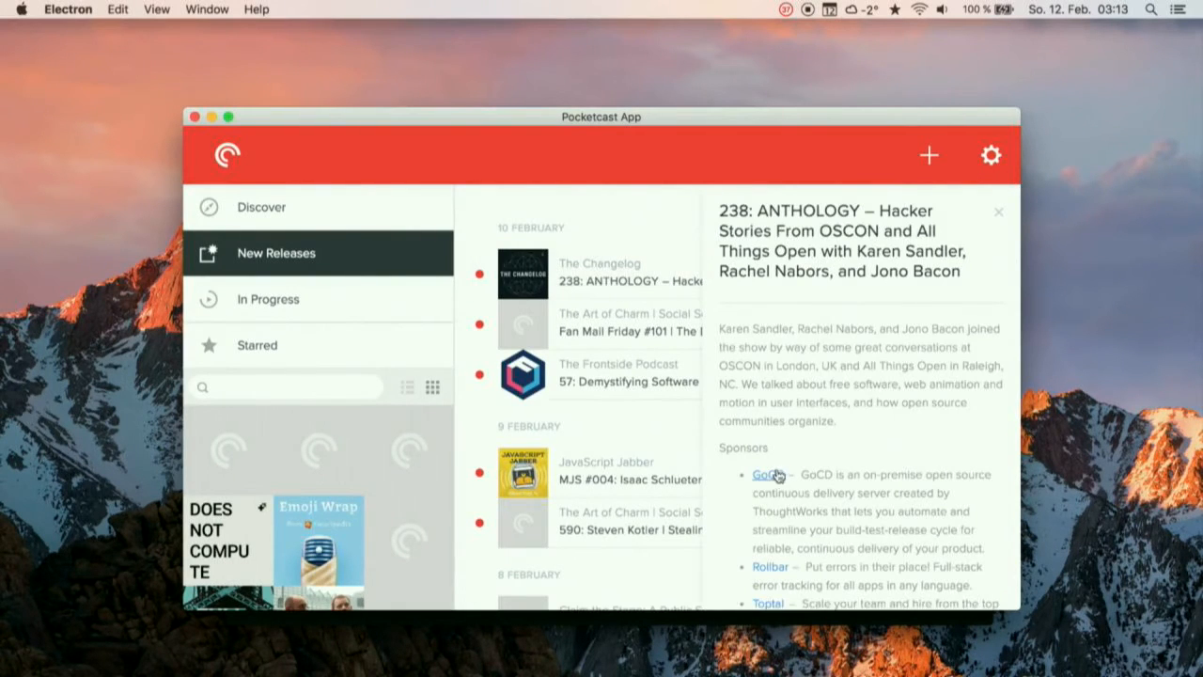
click(763, 474)
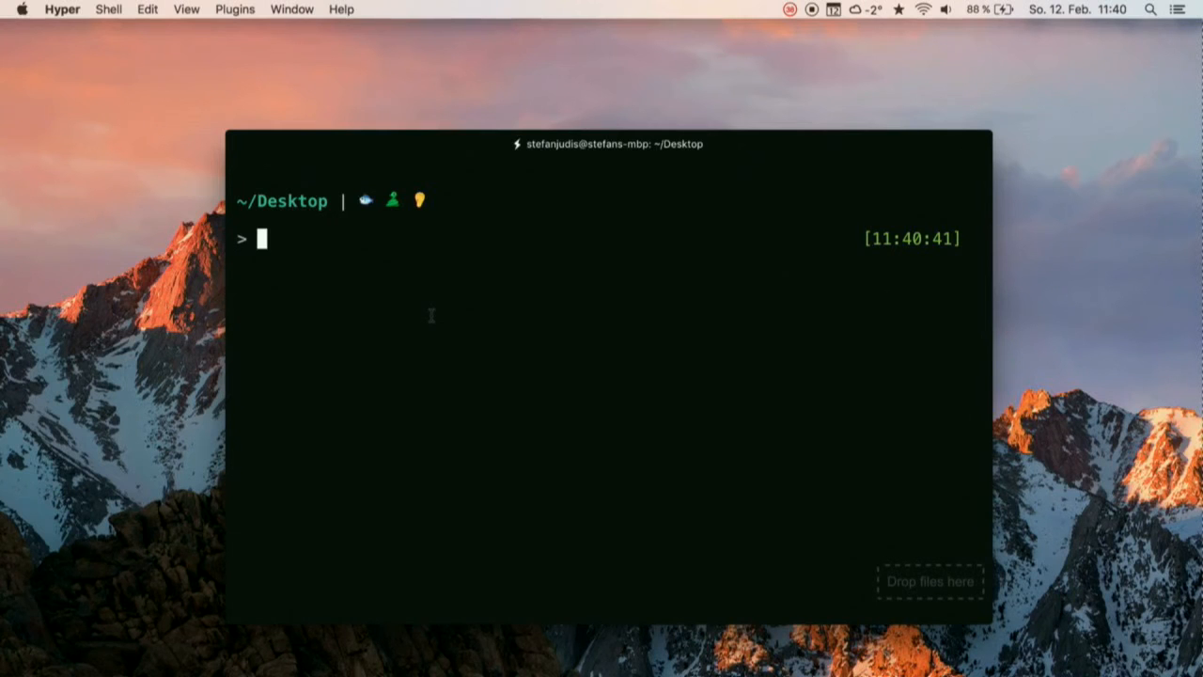
Package soundcloud.com as a 'Soundcloud' app with nativefier, then open its folder and launch it.
text(native)
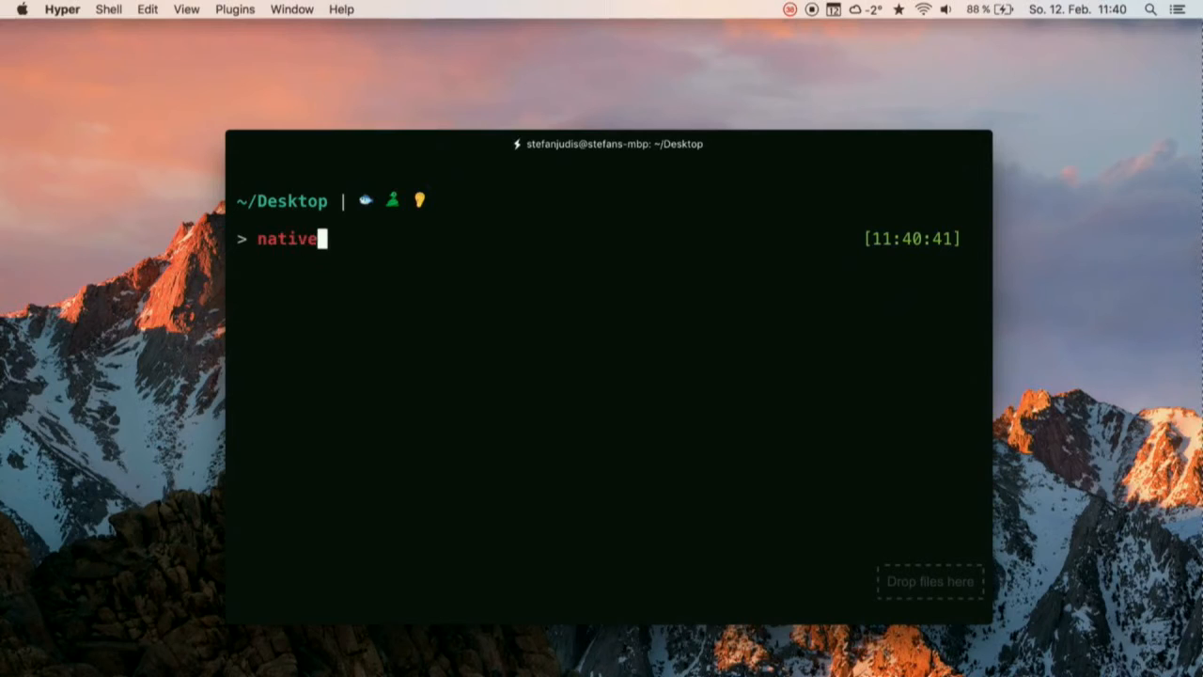
text(fier "https://soundcloud.com/" --name Soundcloud)
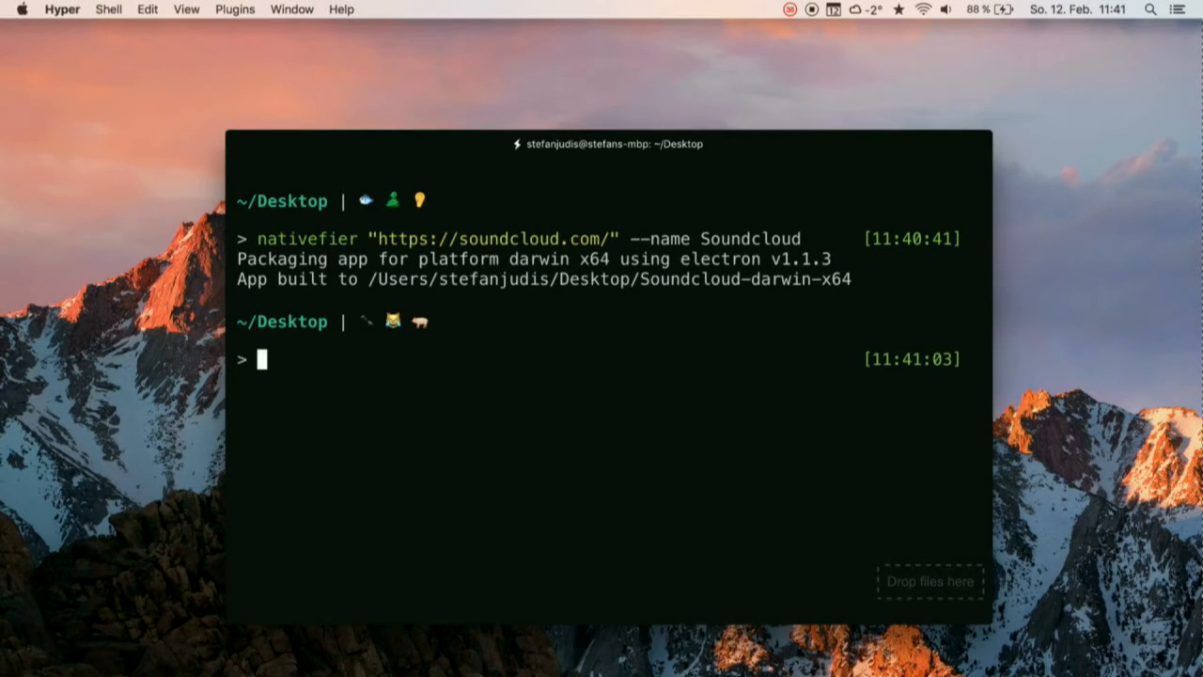
text(open Soun)
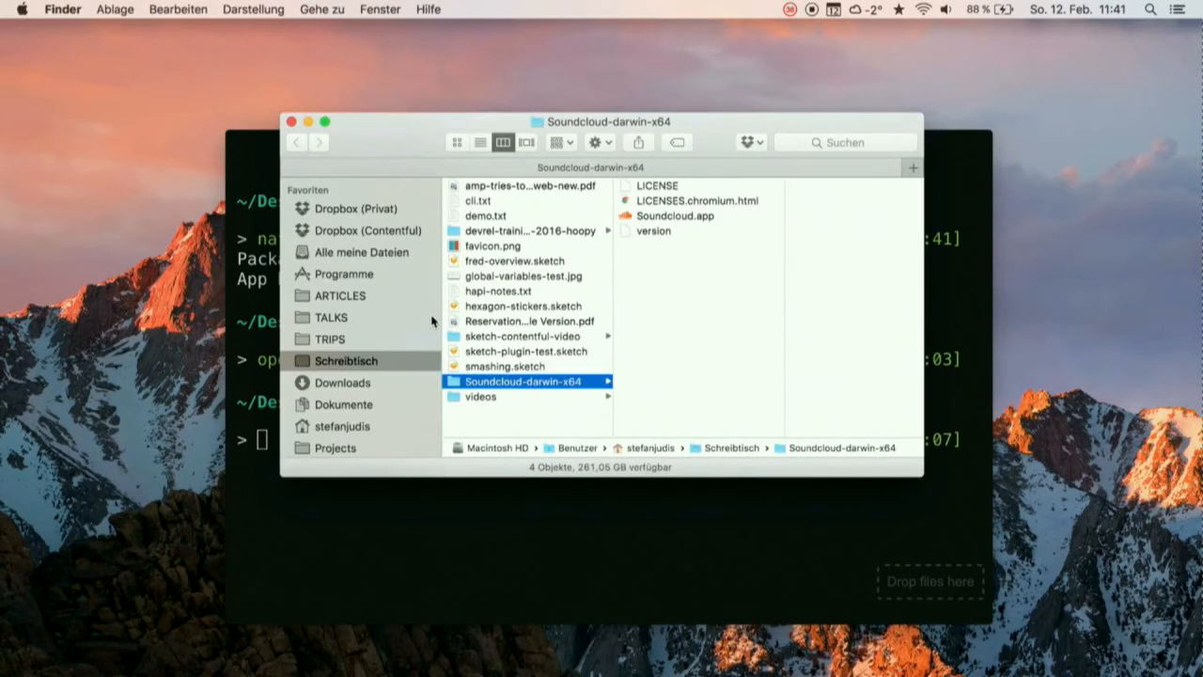
click(675, 216)
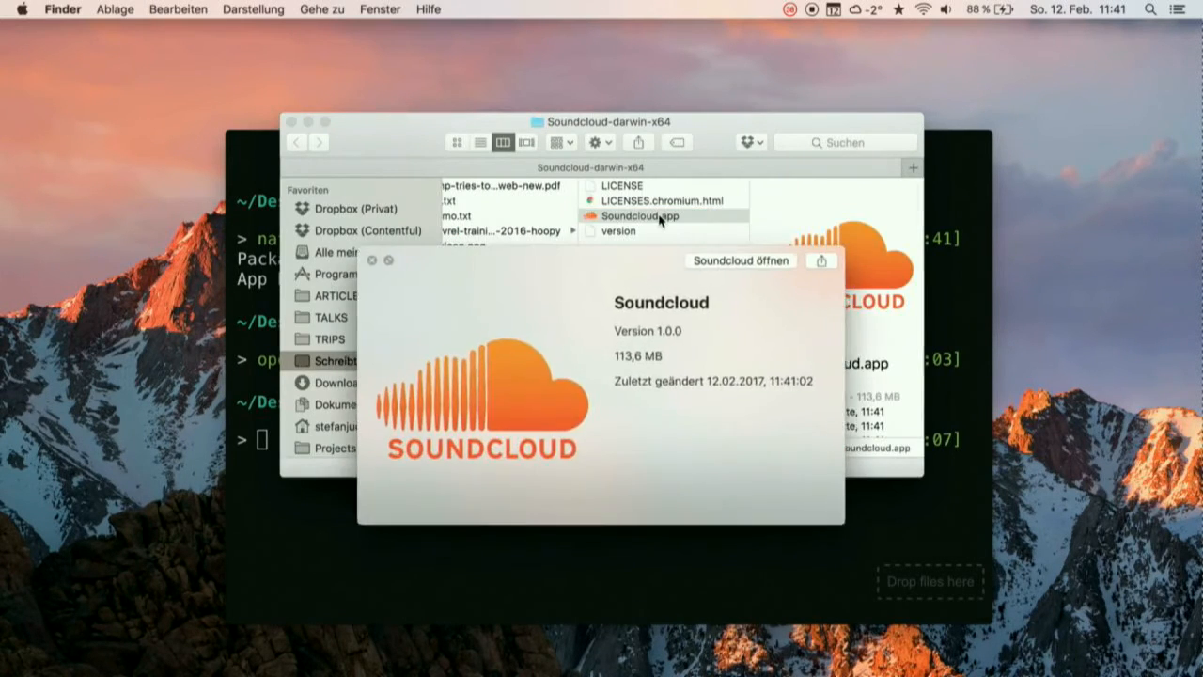
click(741, 261)
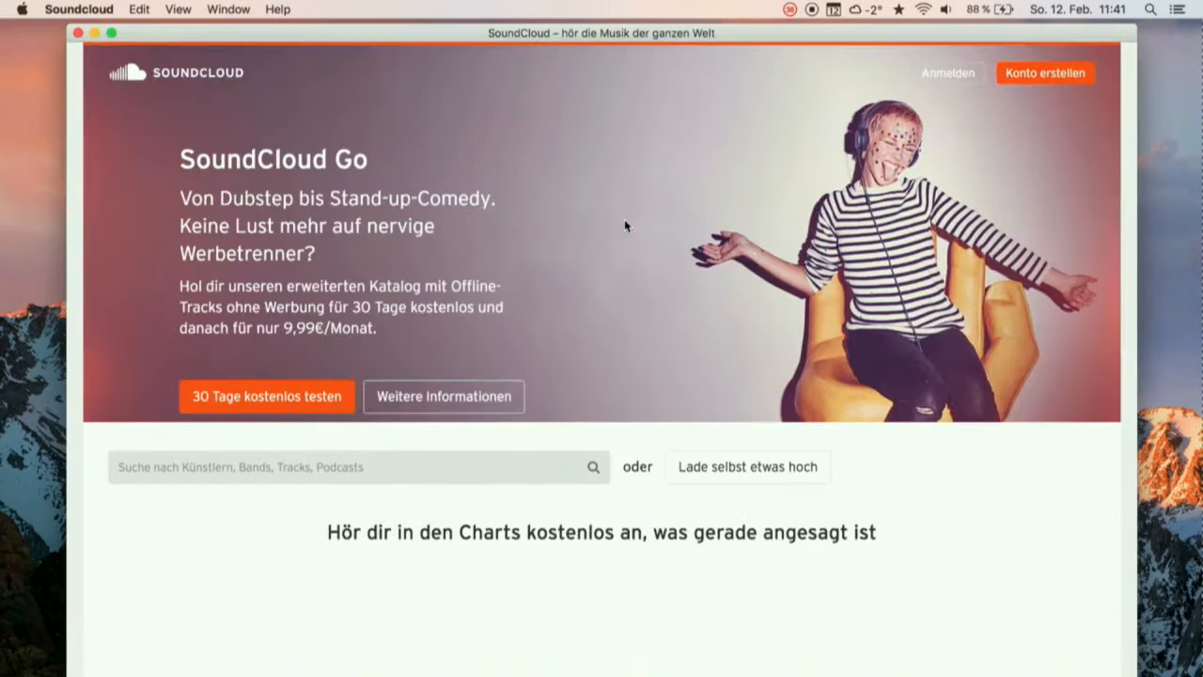
Scroll down the SoundCloud homepage in the packaged Soundcloud app.
scroll(down, 3)
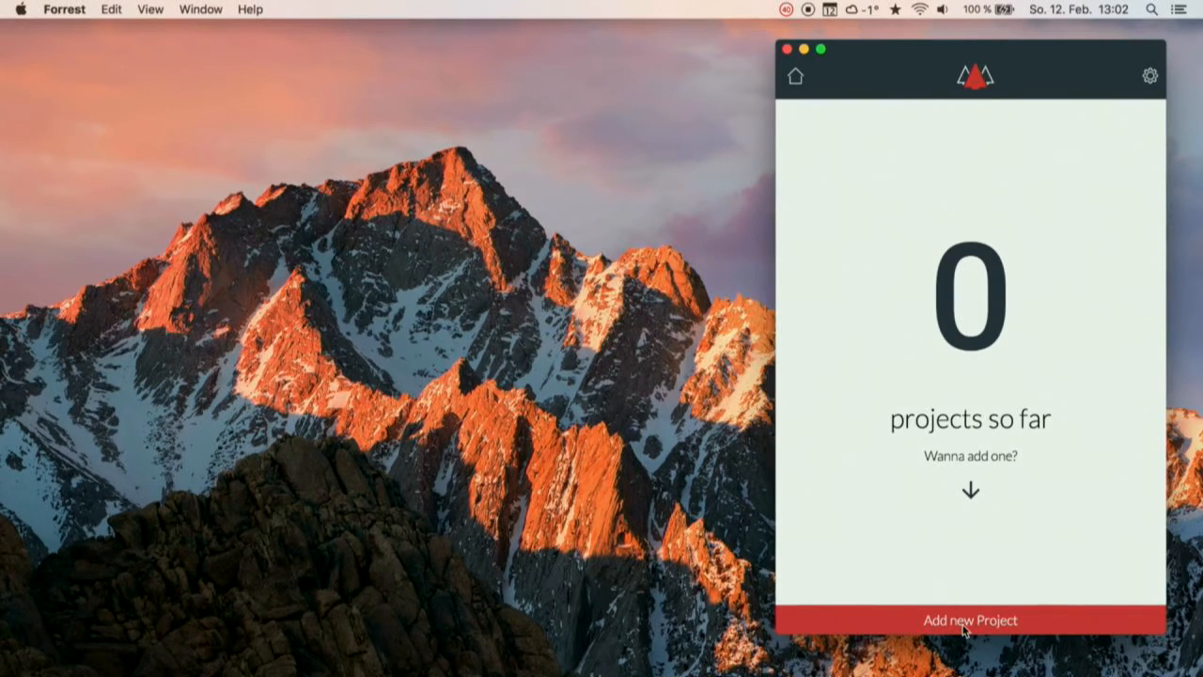
Add cf-contentful-metalsmith and perf-tooling as projects, check Settings, and run perf-tooling's test script.
click(970, 620)
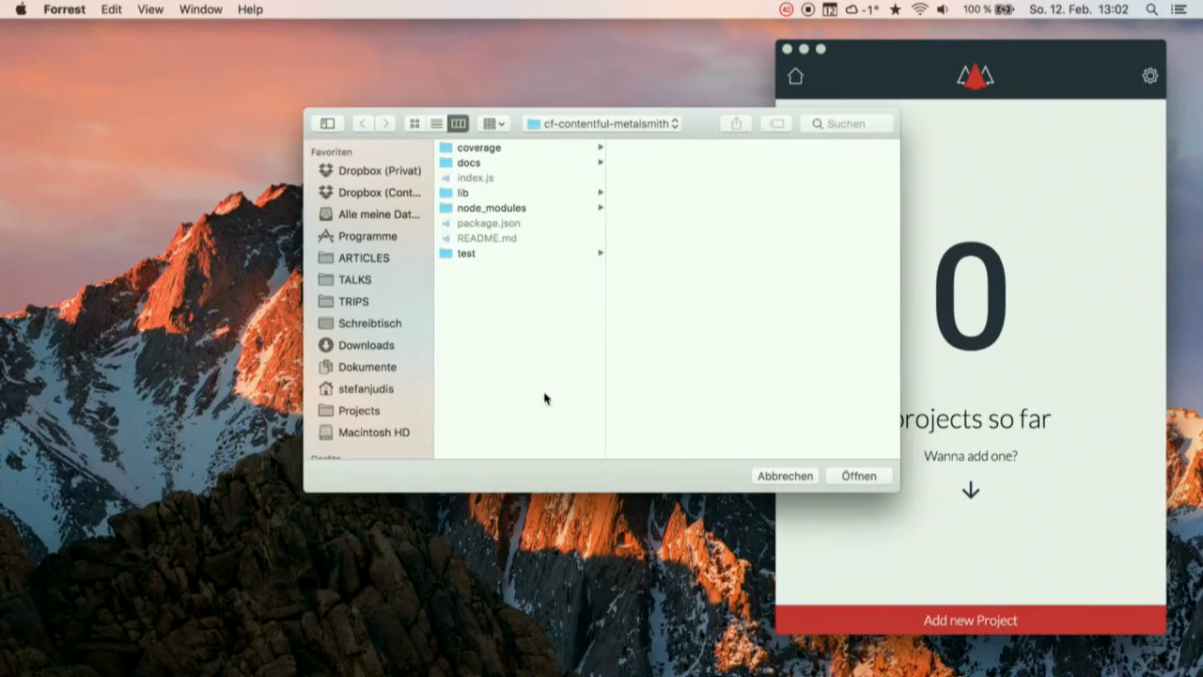
click(857, 476)
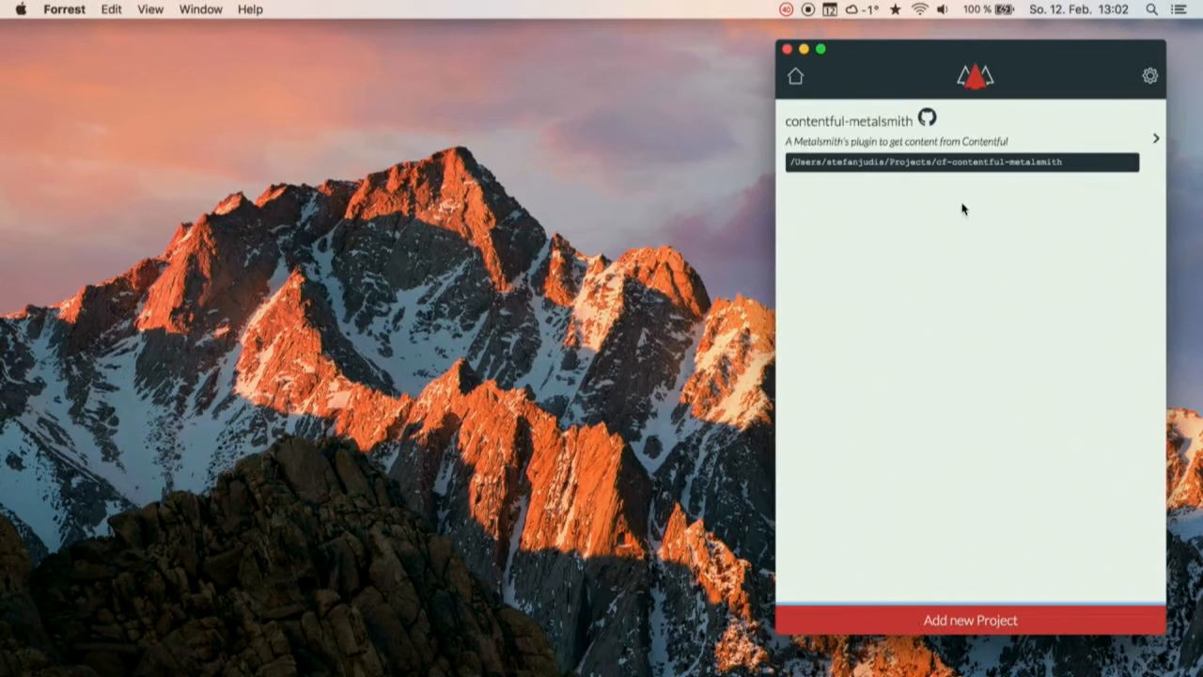
click(1150, 76)
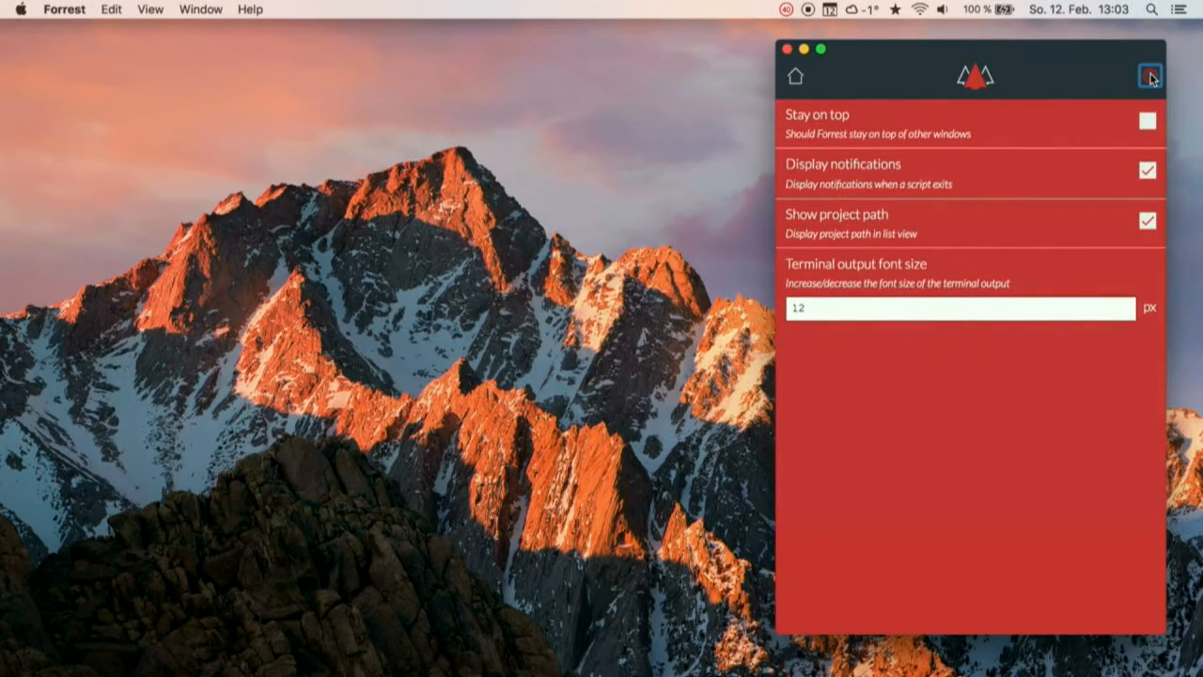
mouse_move(1045, 162)
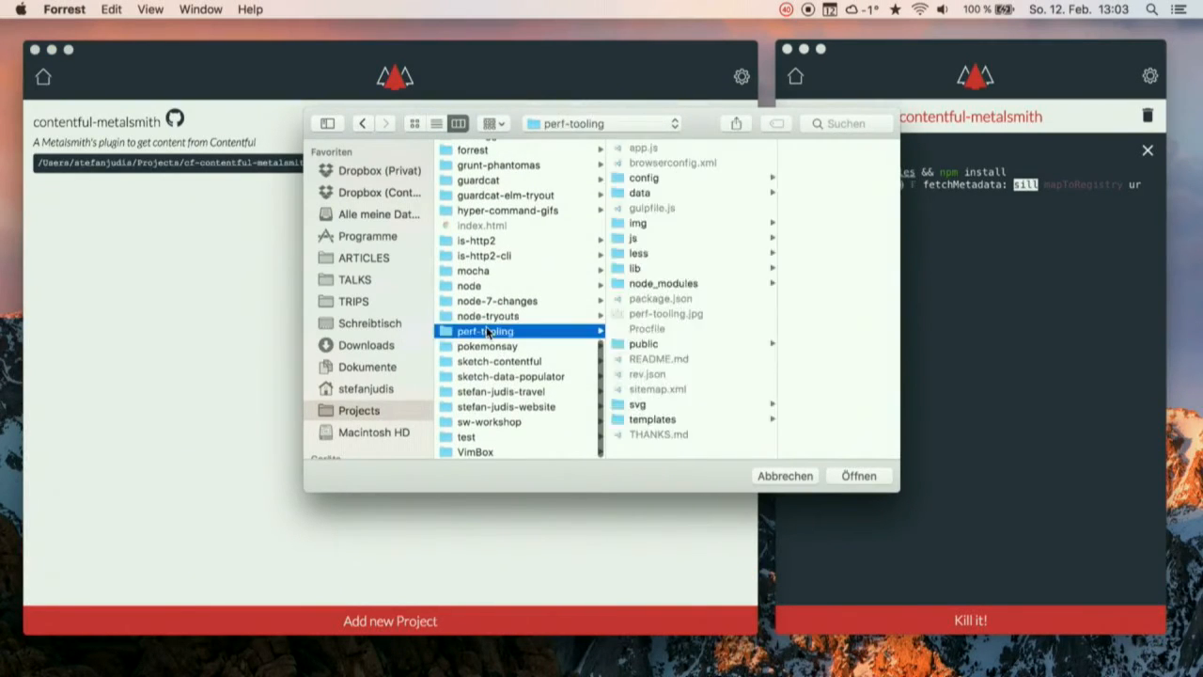
click(856, 475)
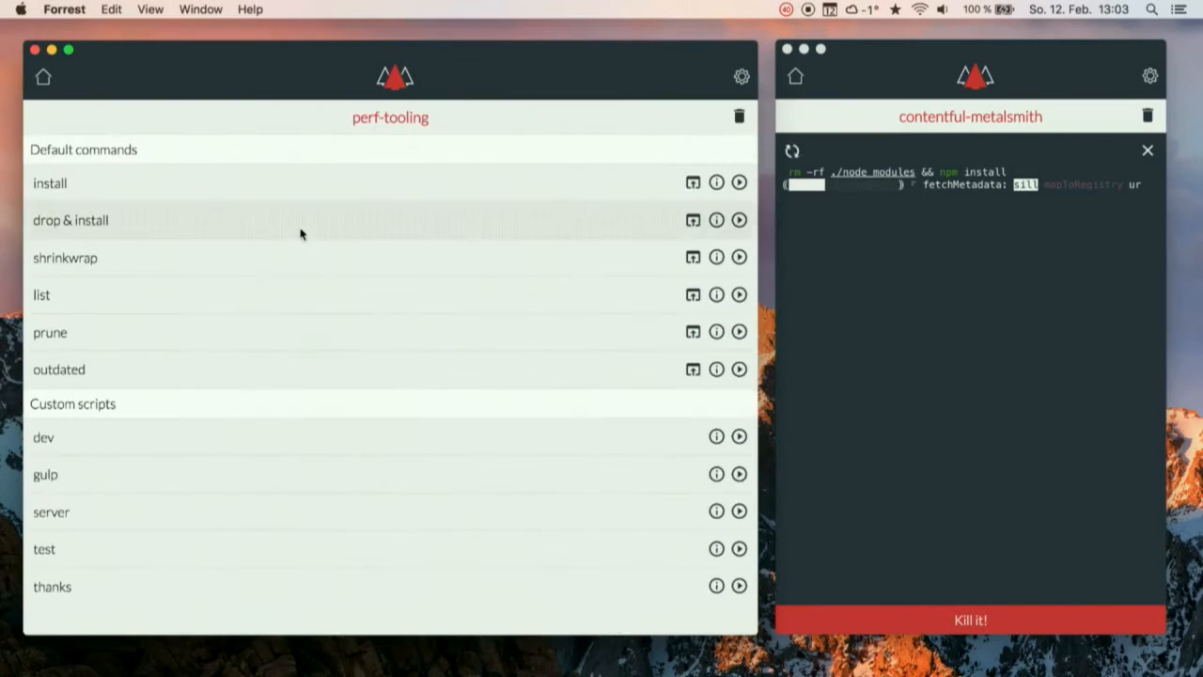
click(739, 548)
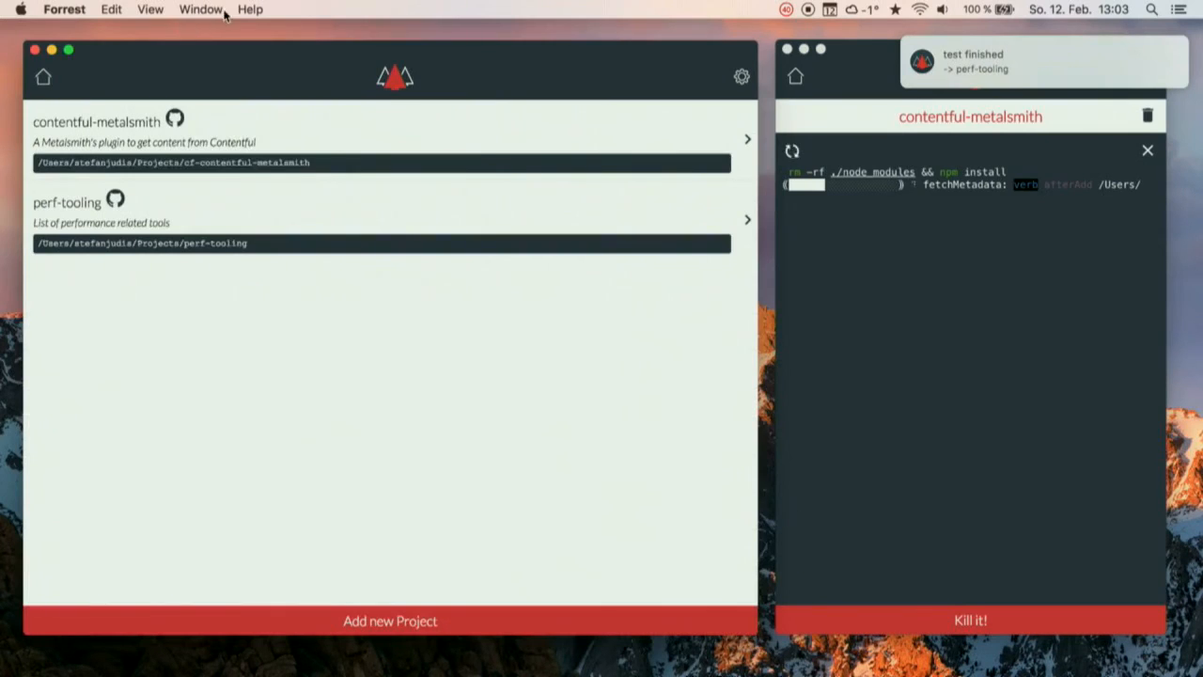
click(250, 9)
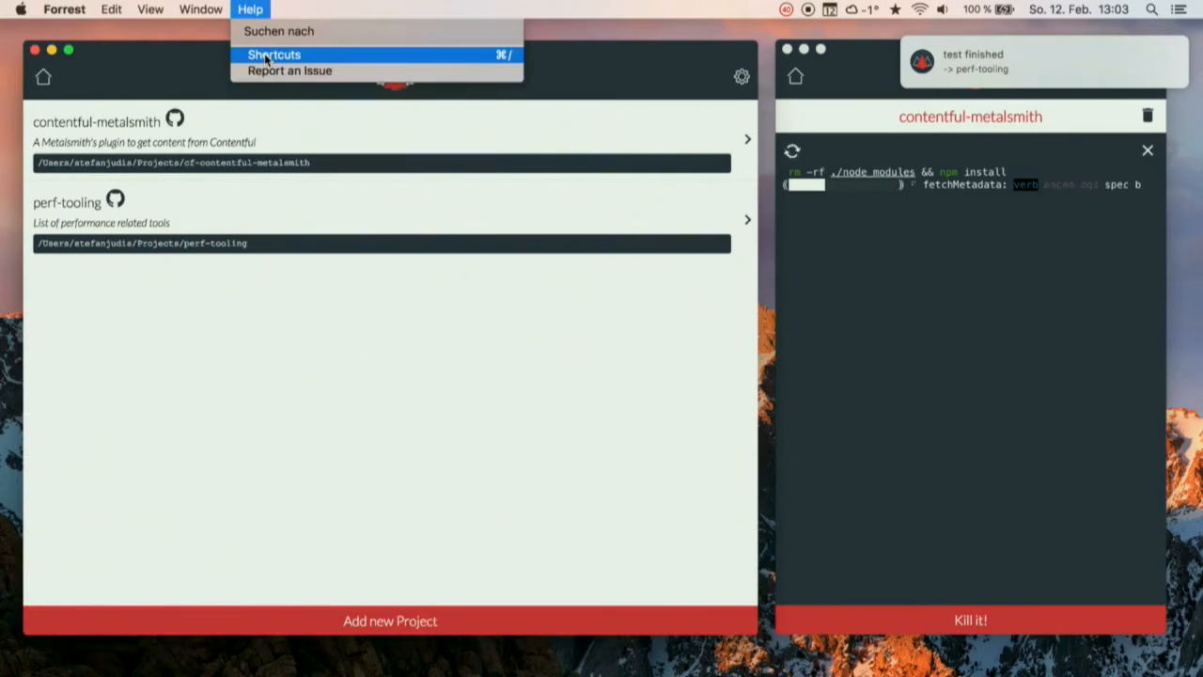
click(274, 53)
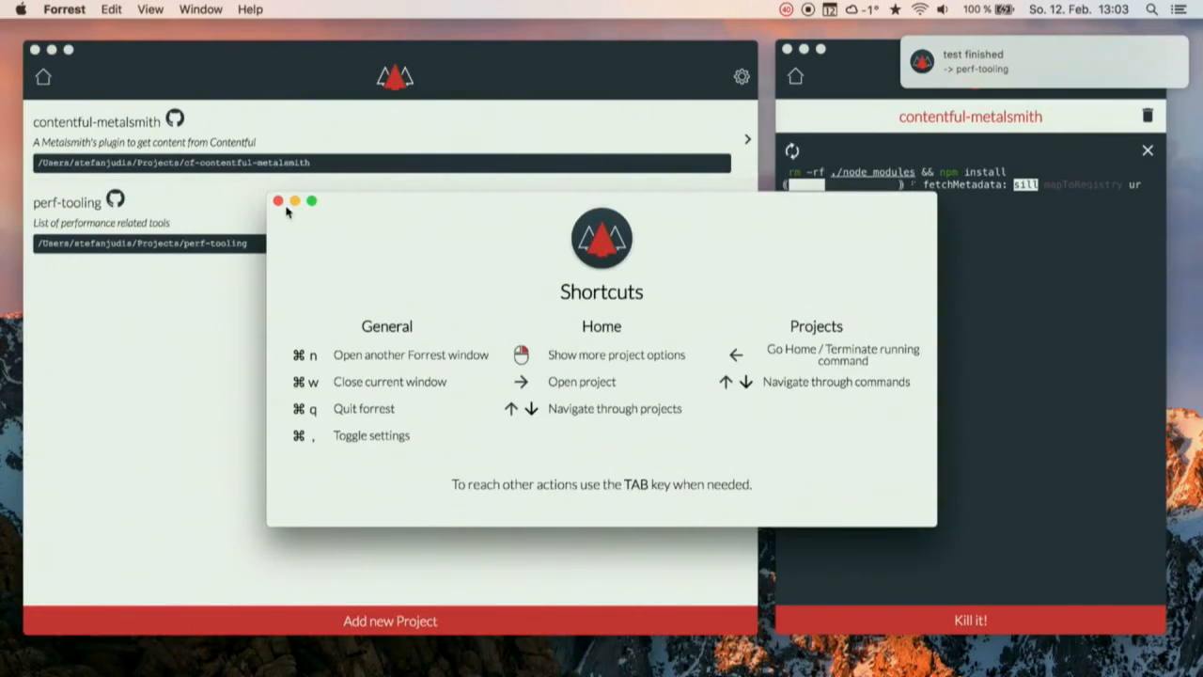
click(64, 10)
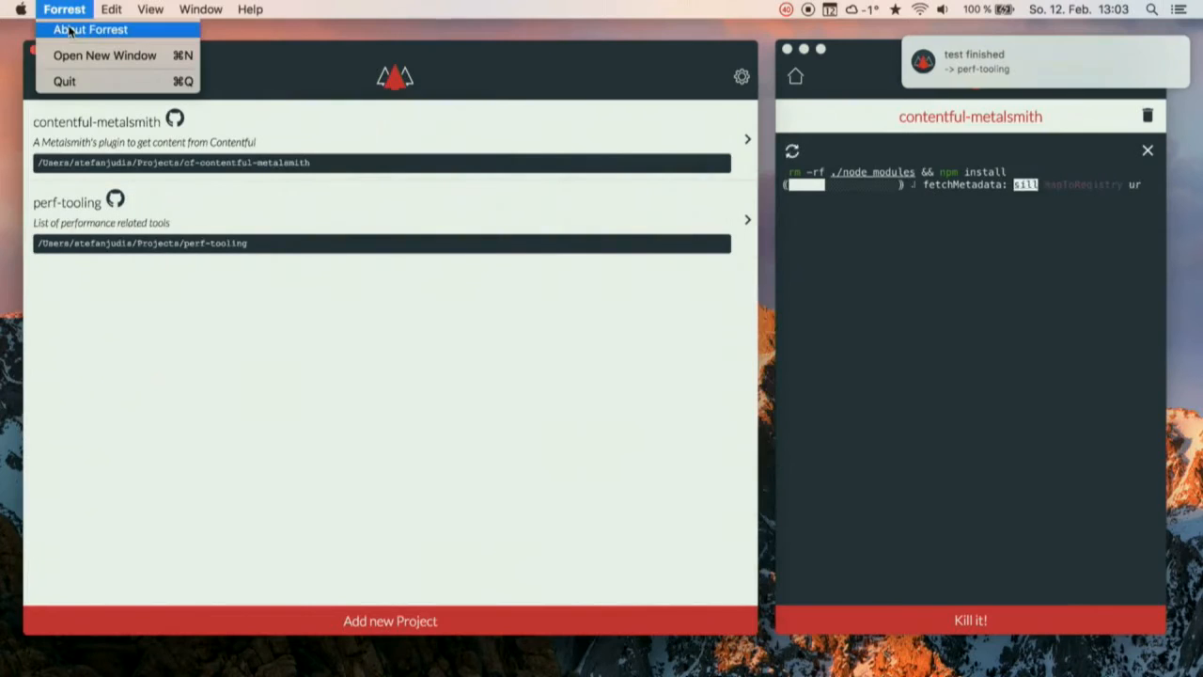
click(89, 30)
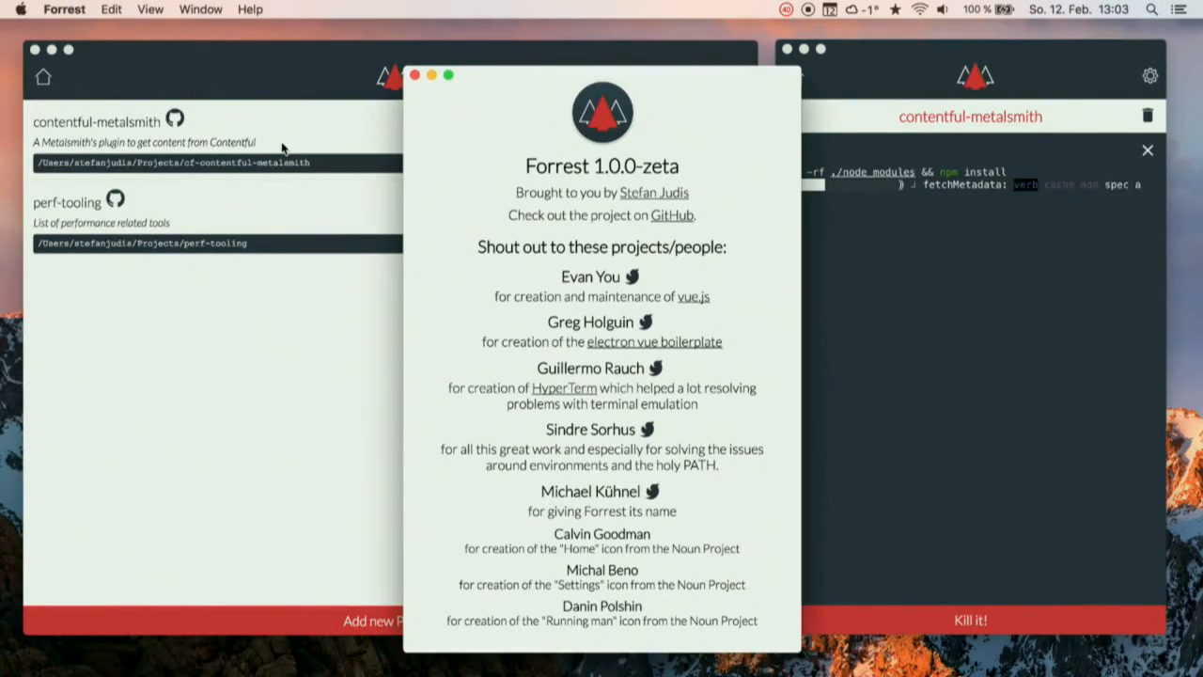
click(415, 75)
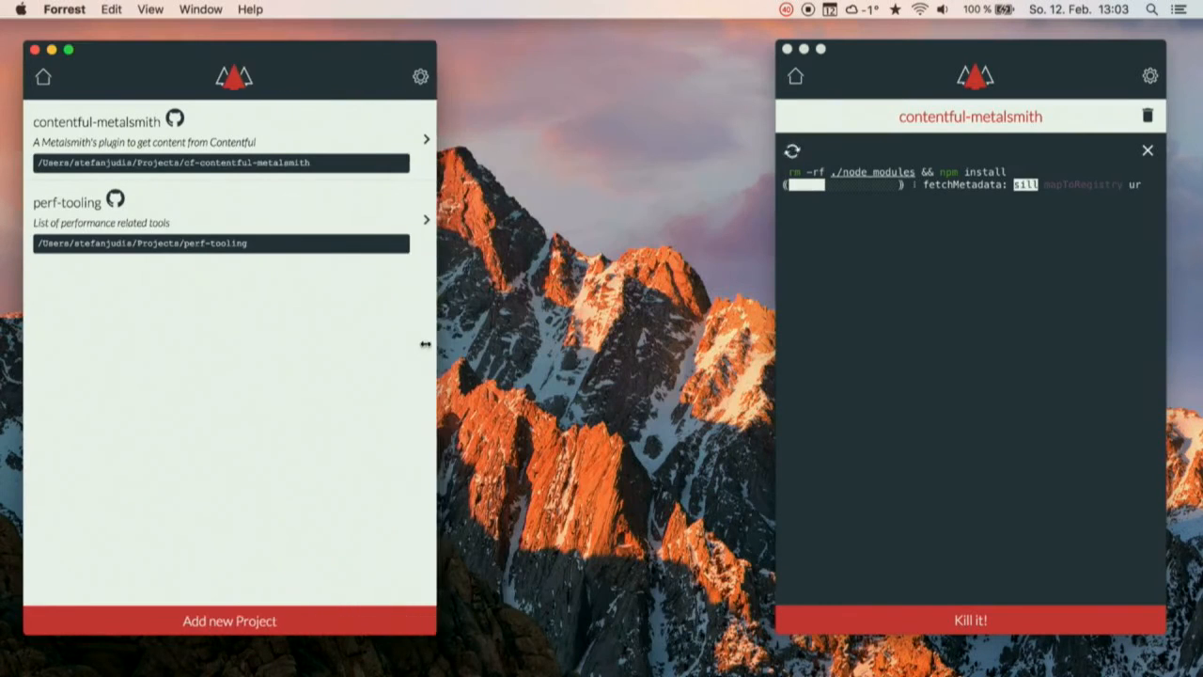
Add the contentful project, open it in a new window, run test:only, and return home.
drag(425, 345, 373, 345)
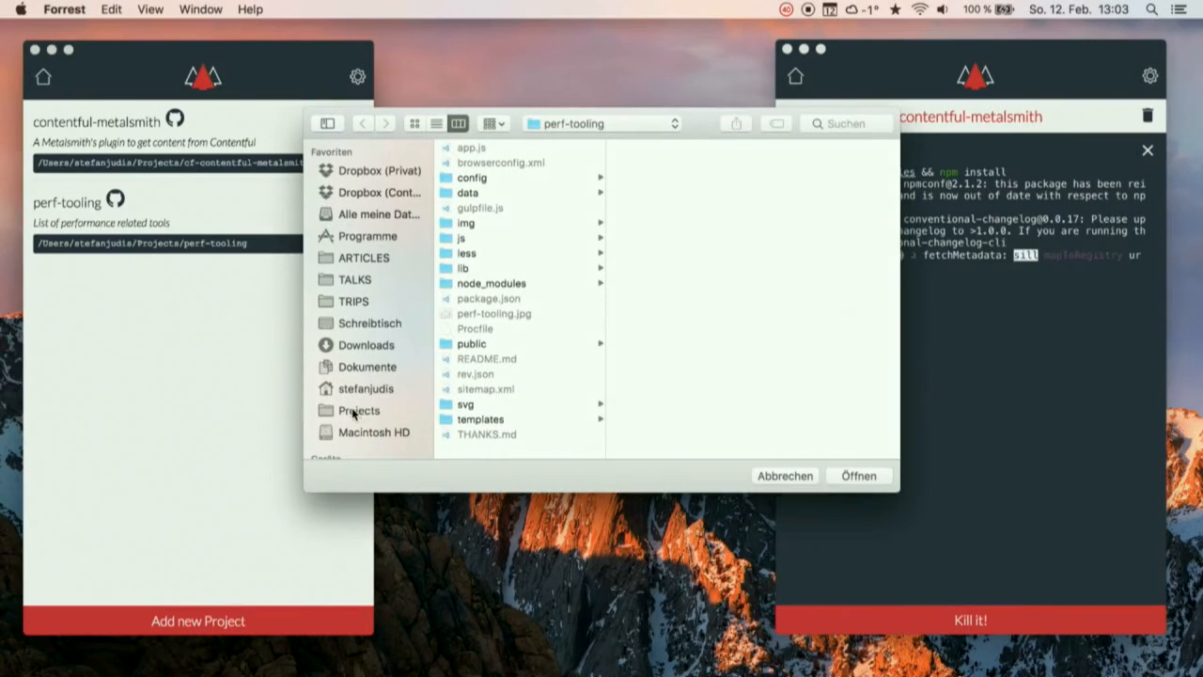
click(358, 410)
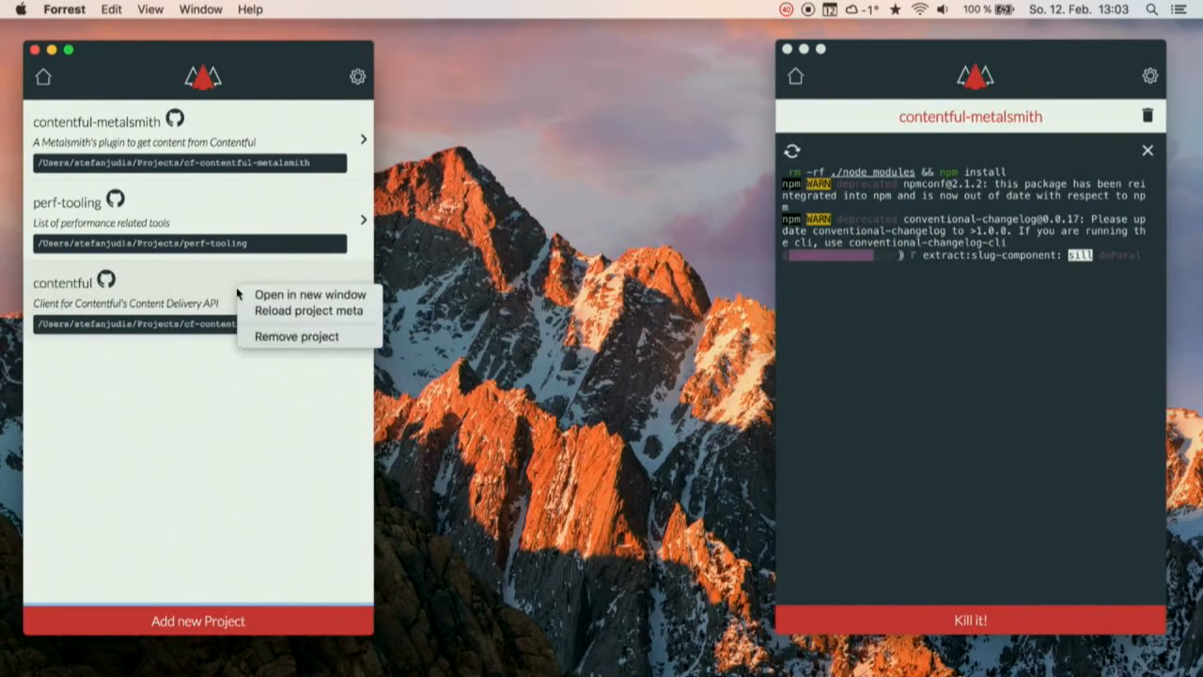
click(310, 294)
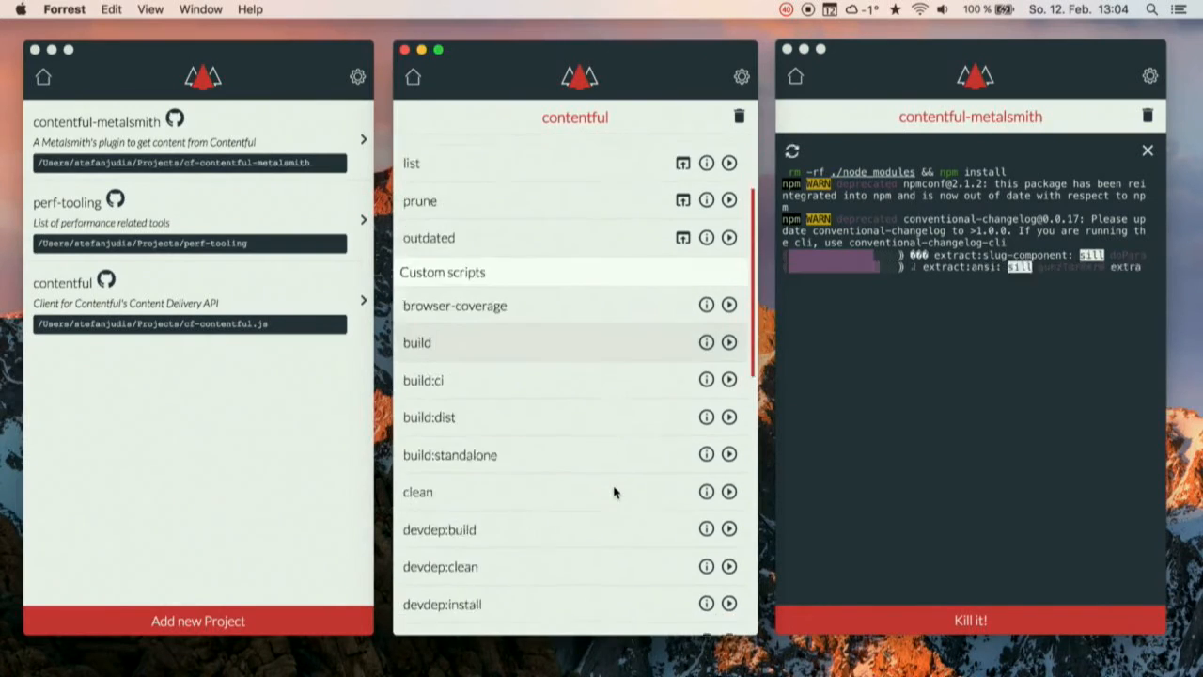
scroll(down, 3)
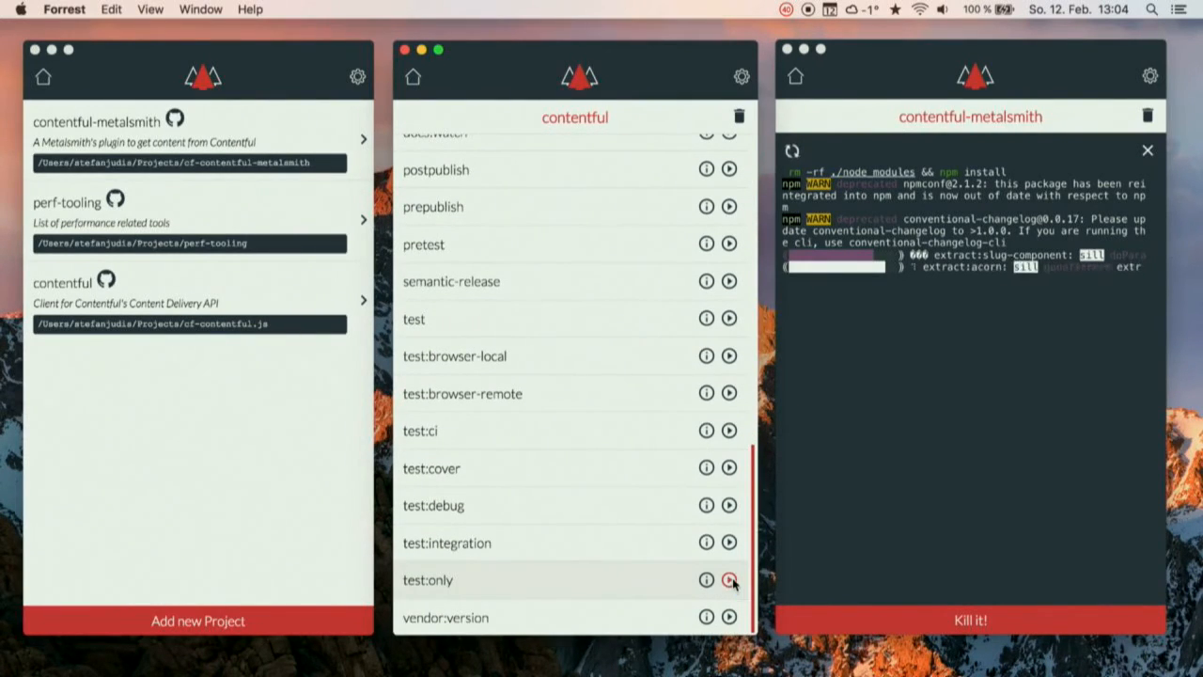
click(728, 579)
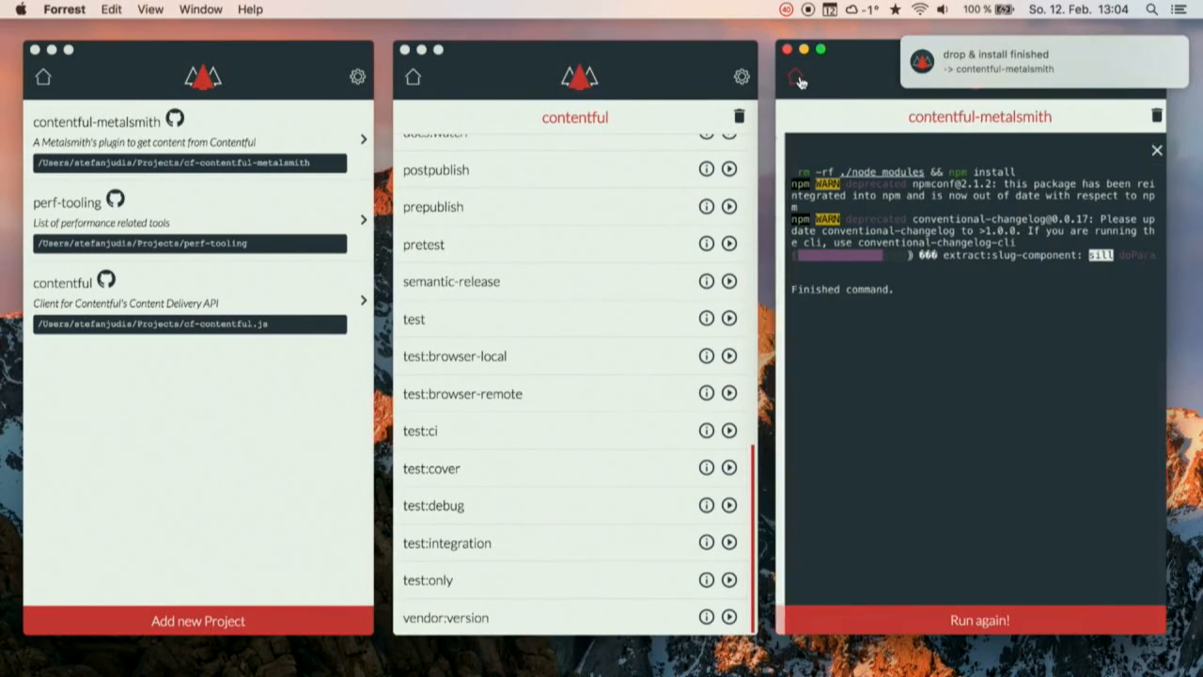
click(795, 77)
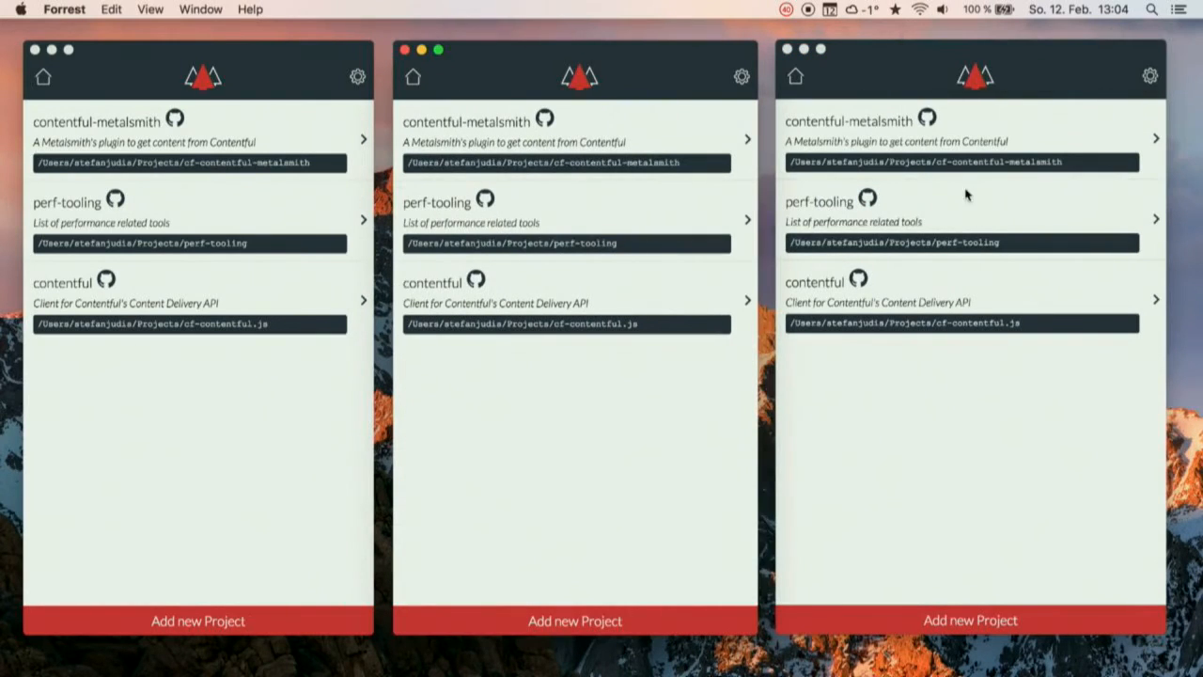
Remove the contentful project through its right-click Remove project option.
right_click(865, 301)
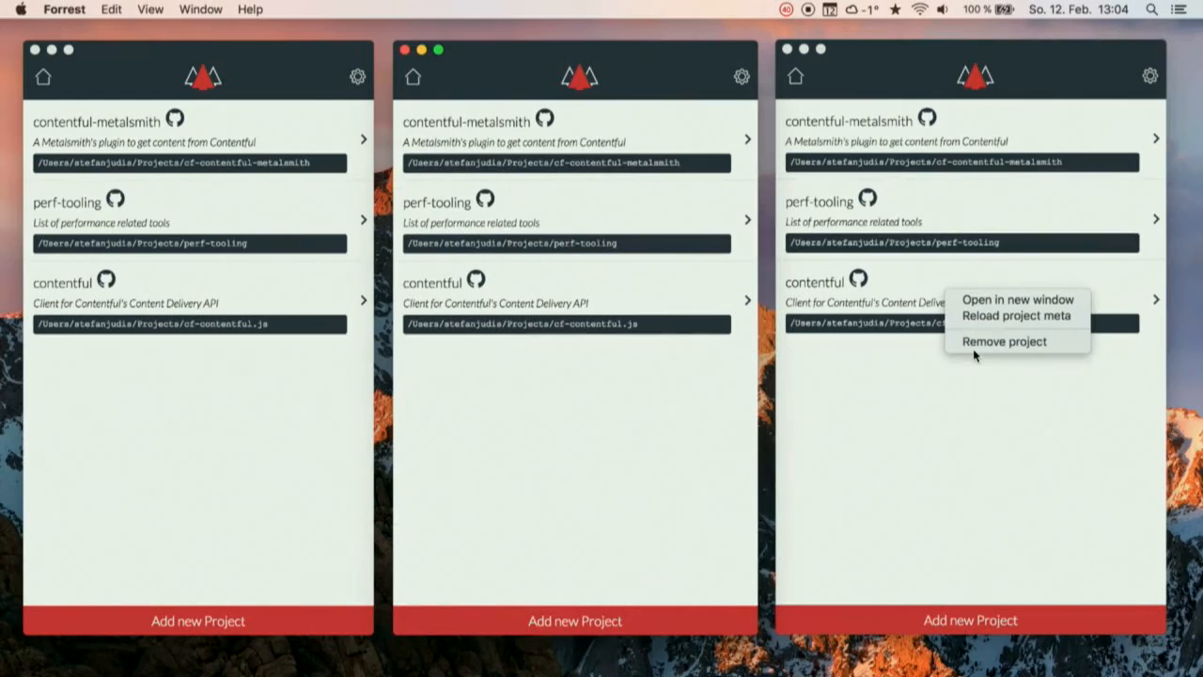
click(1004, 342)
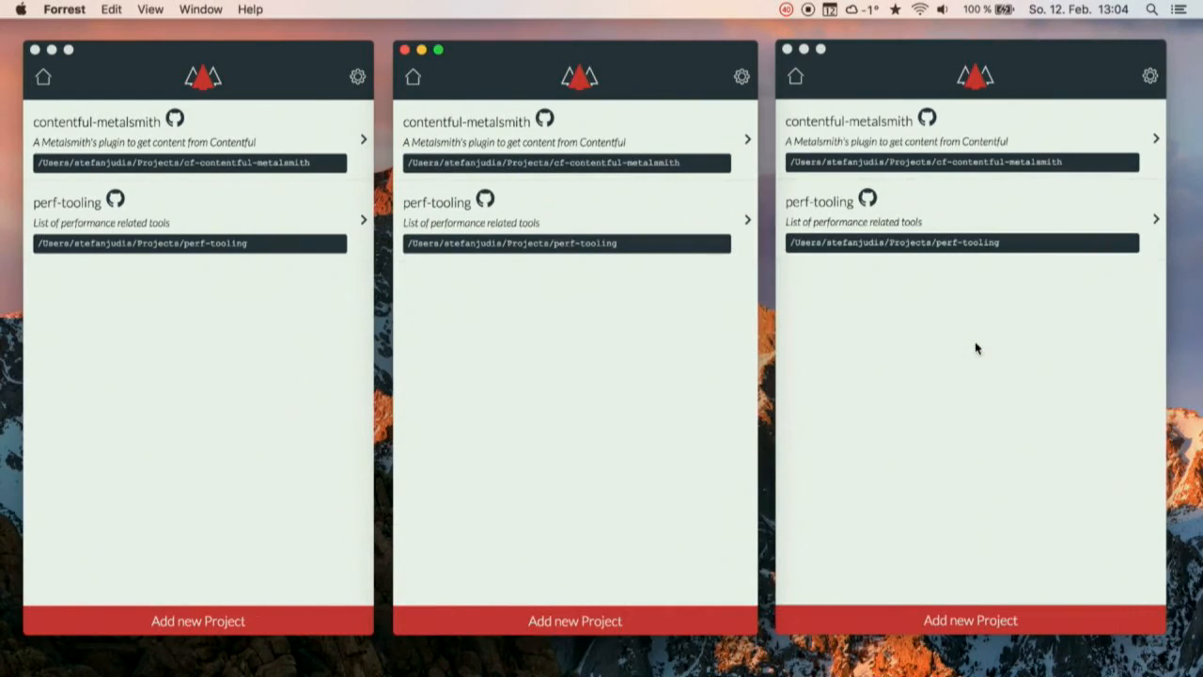
mouse_move(258, 84)
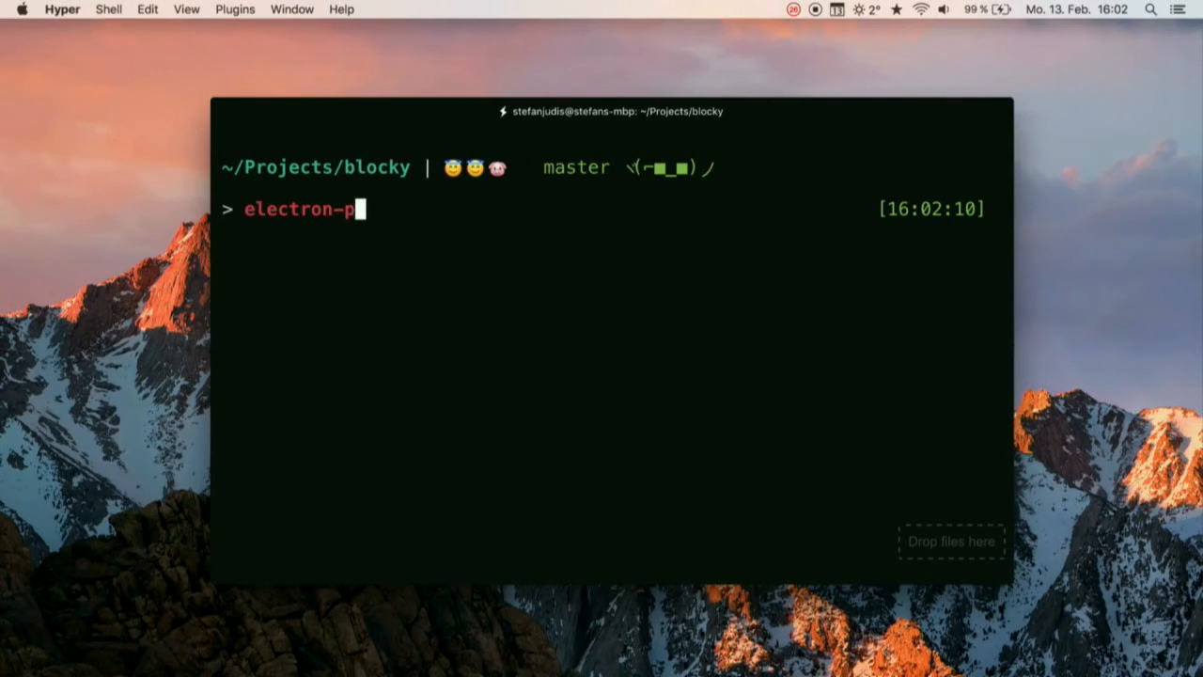
Package Blocky for win32 with electron-packager and open the Blocky-win32-x64 output folder.
text(ackager .)
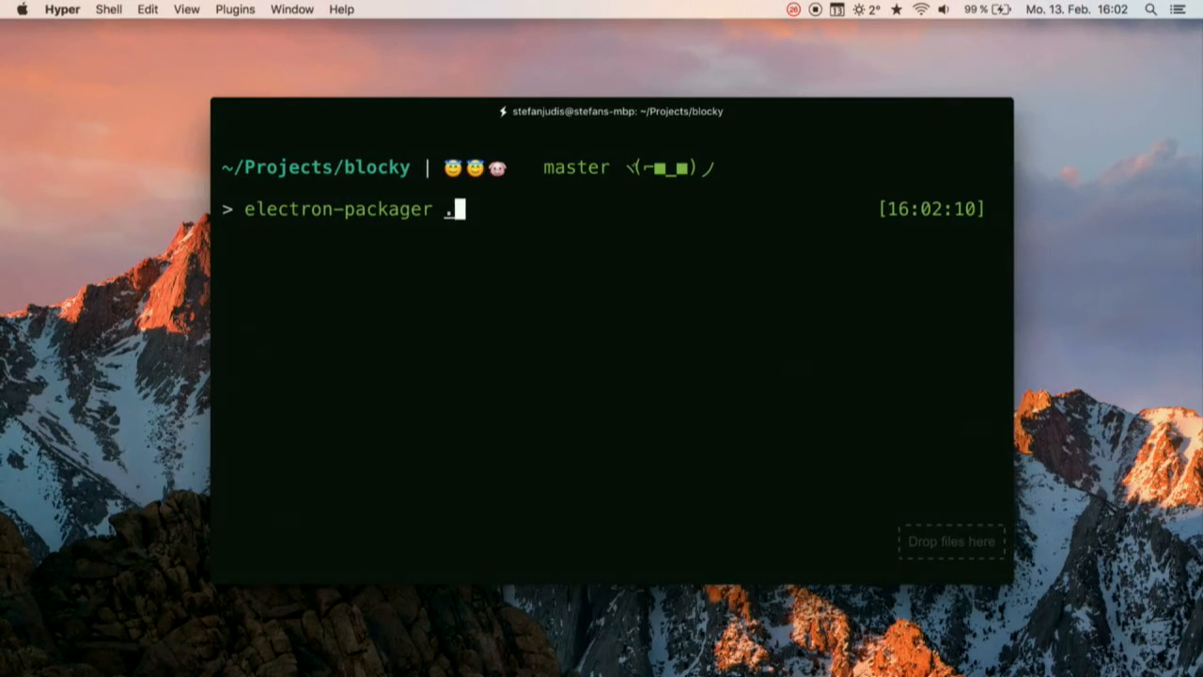
text(Blocky)
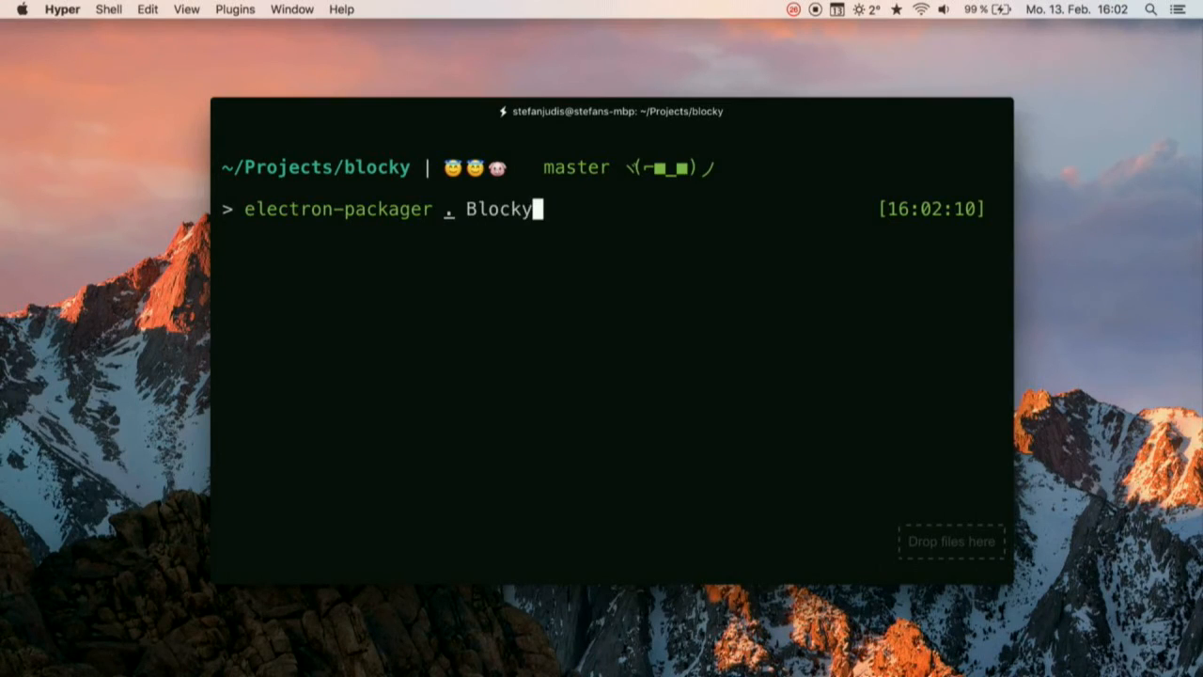
text(--platfo)
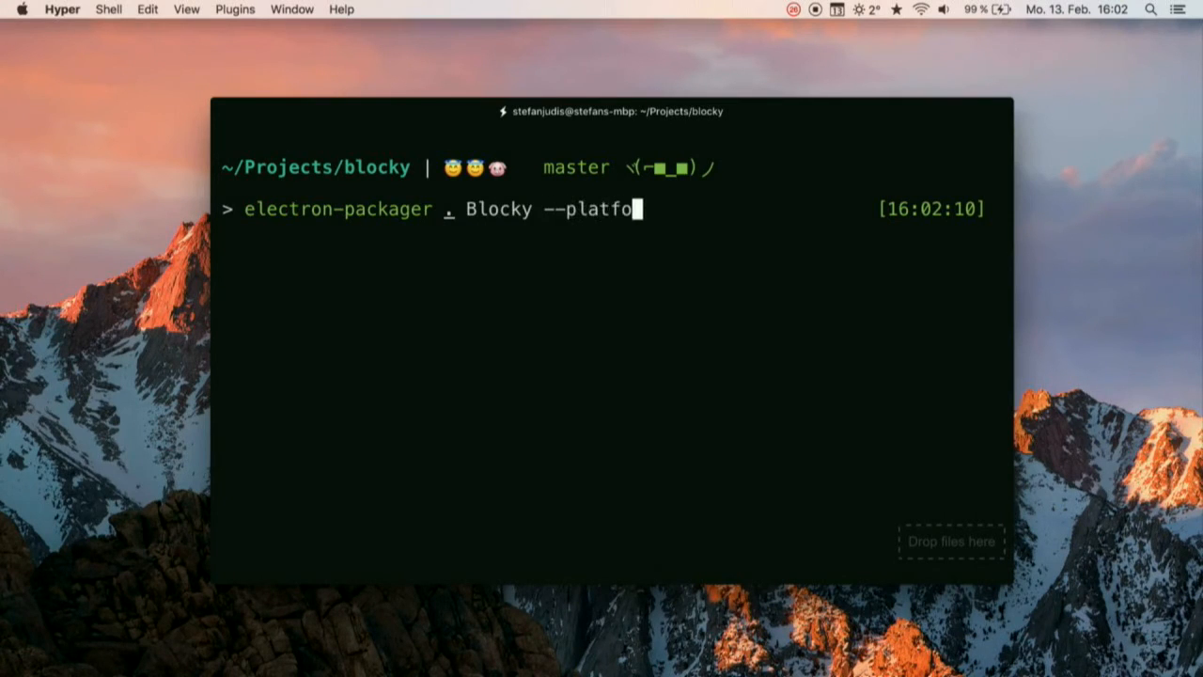
text(rm=win32)
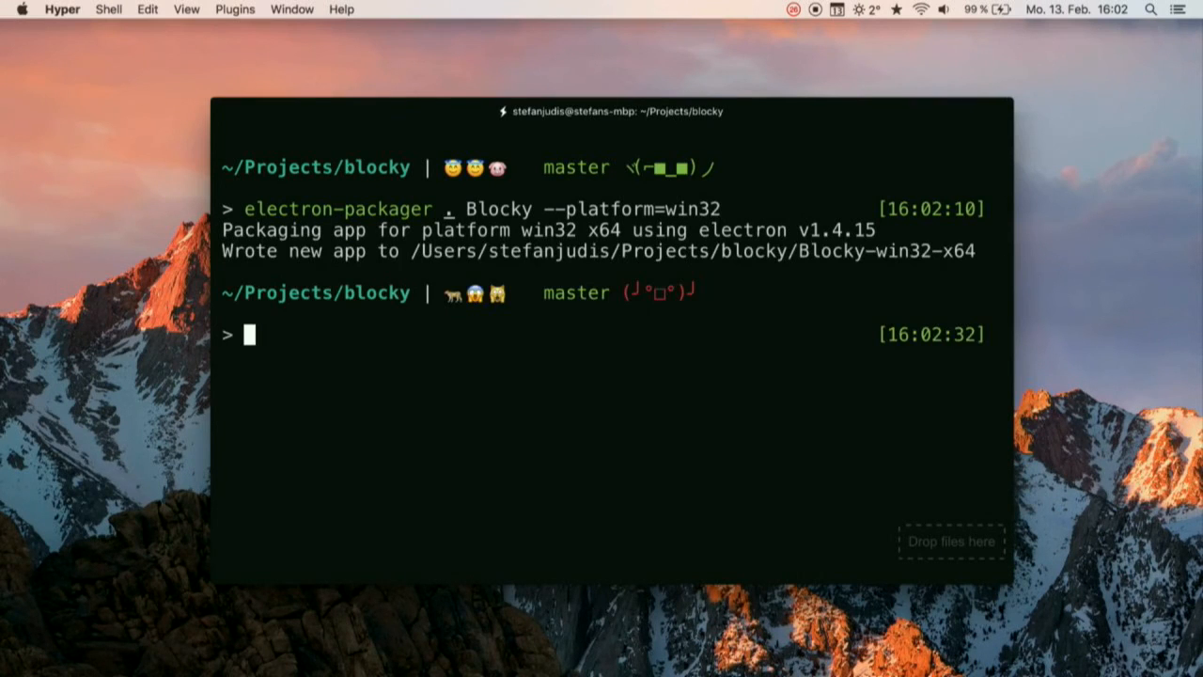
text(open)
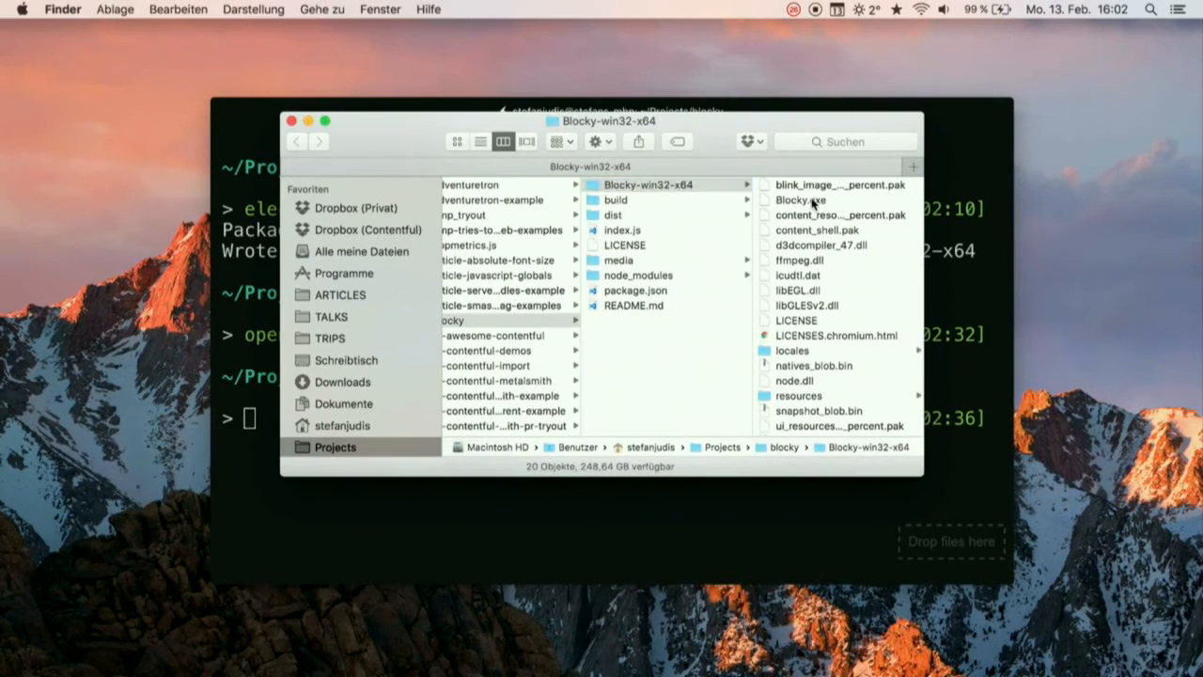
Select Blocky.exe in the Blocky-win32-x64 build folder to inspect it.
click(801, 200)
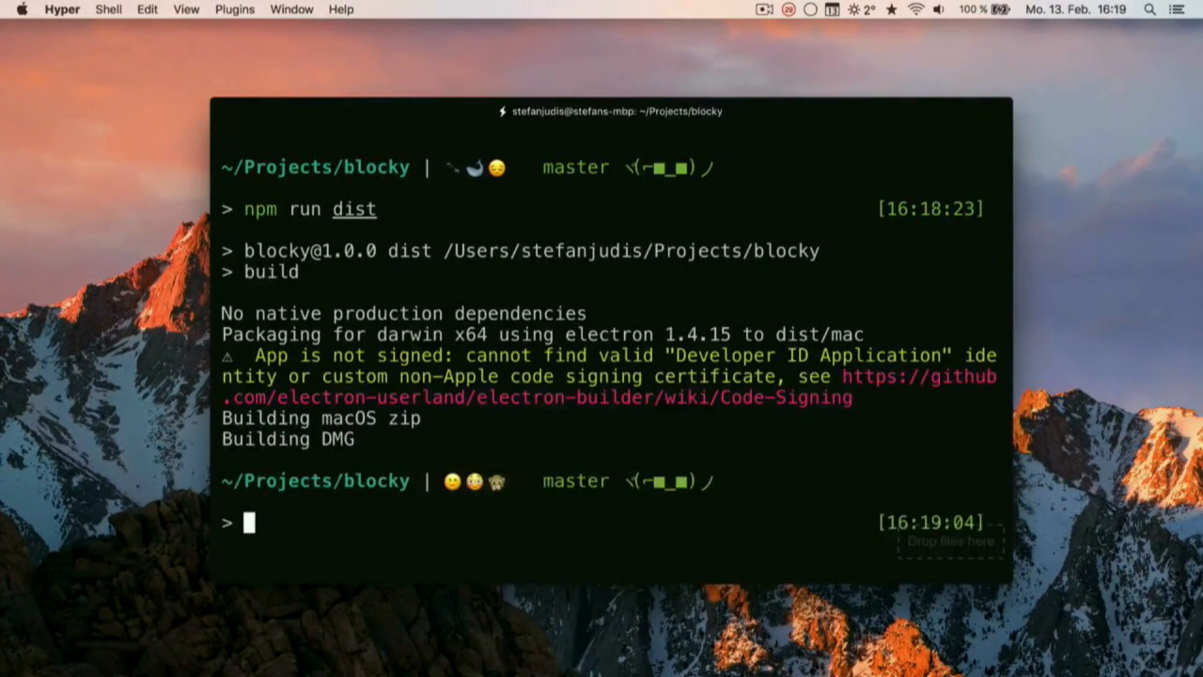
Run 'open dist/mac/' to show the macOS build folder in Finder.
text(o)
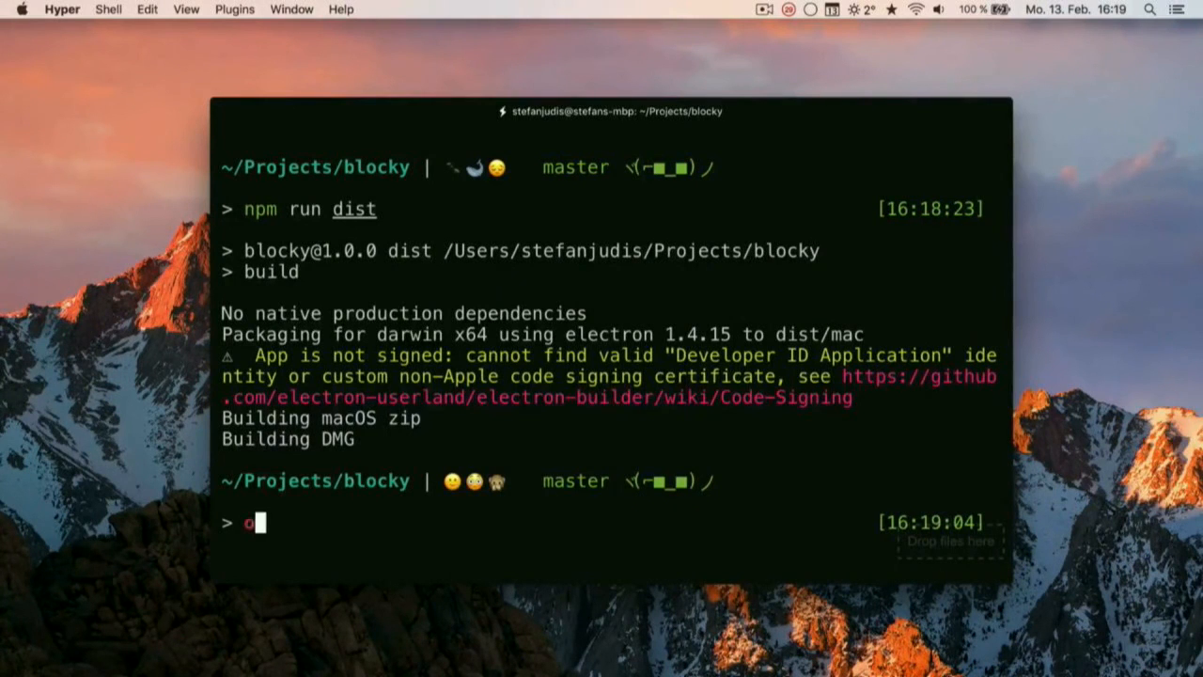
text(pen dist/mac/)
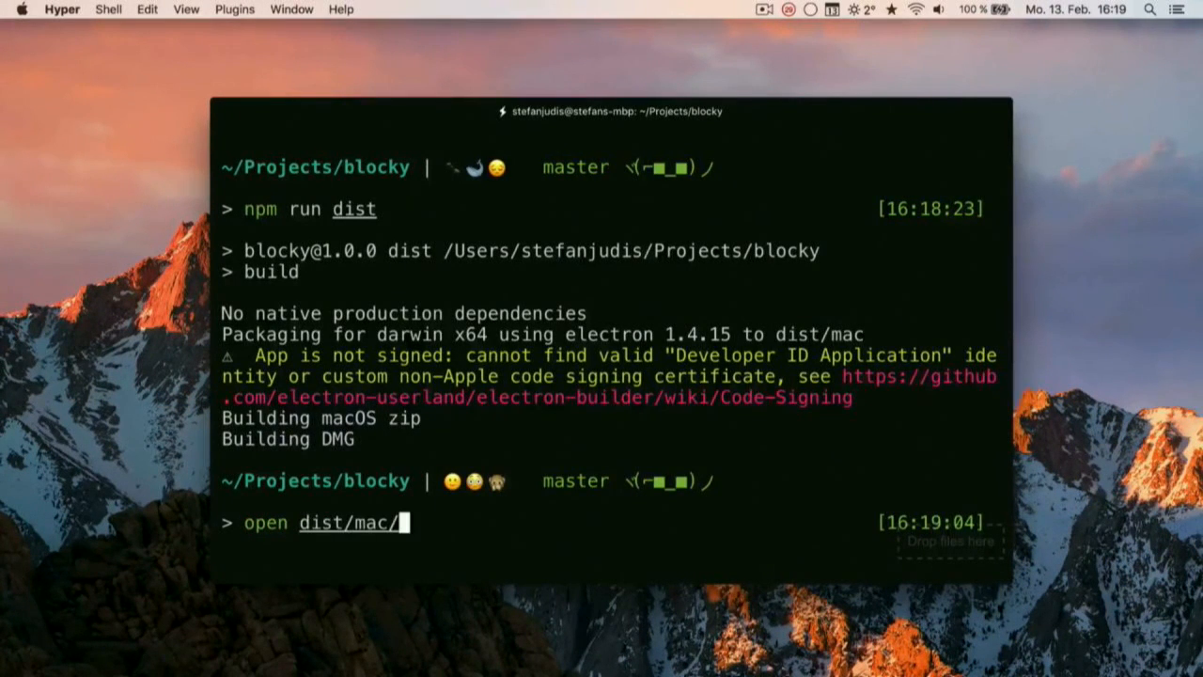
key(enter)
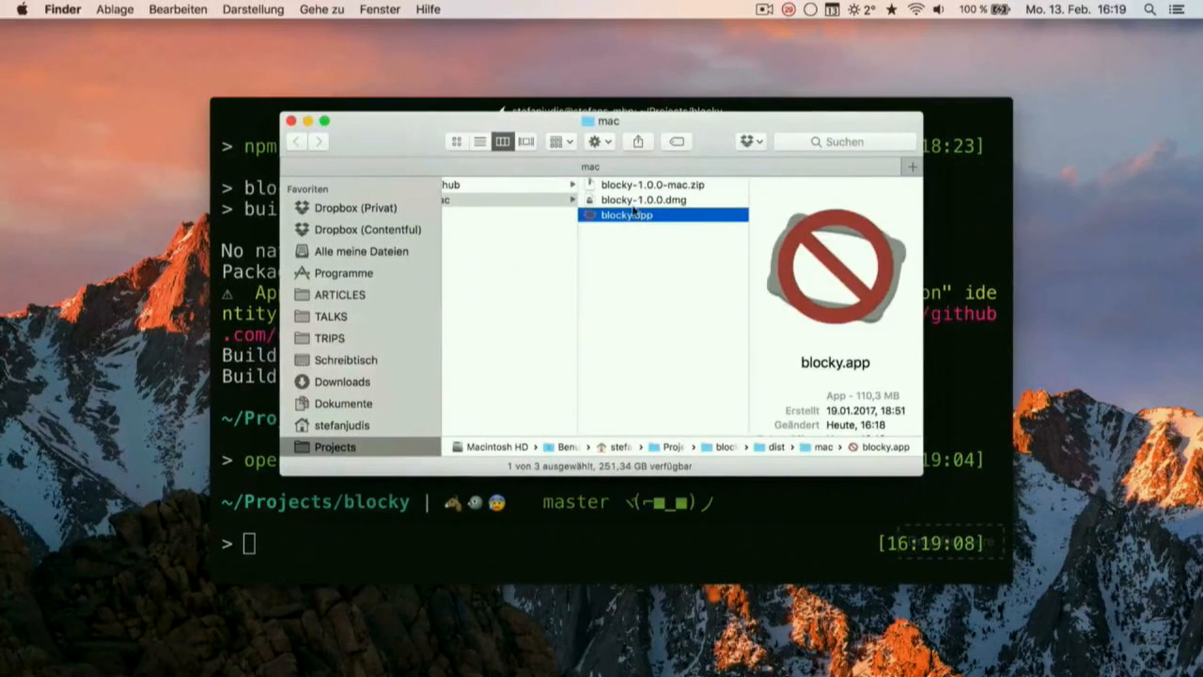
Launch the packaged blocky.app from the dist/mac folder.
double_click(643, 200)
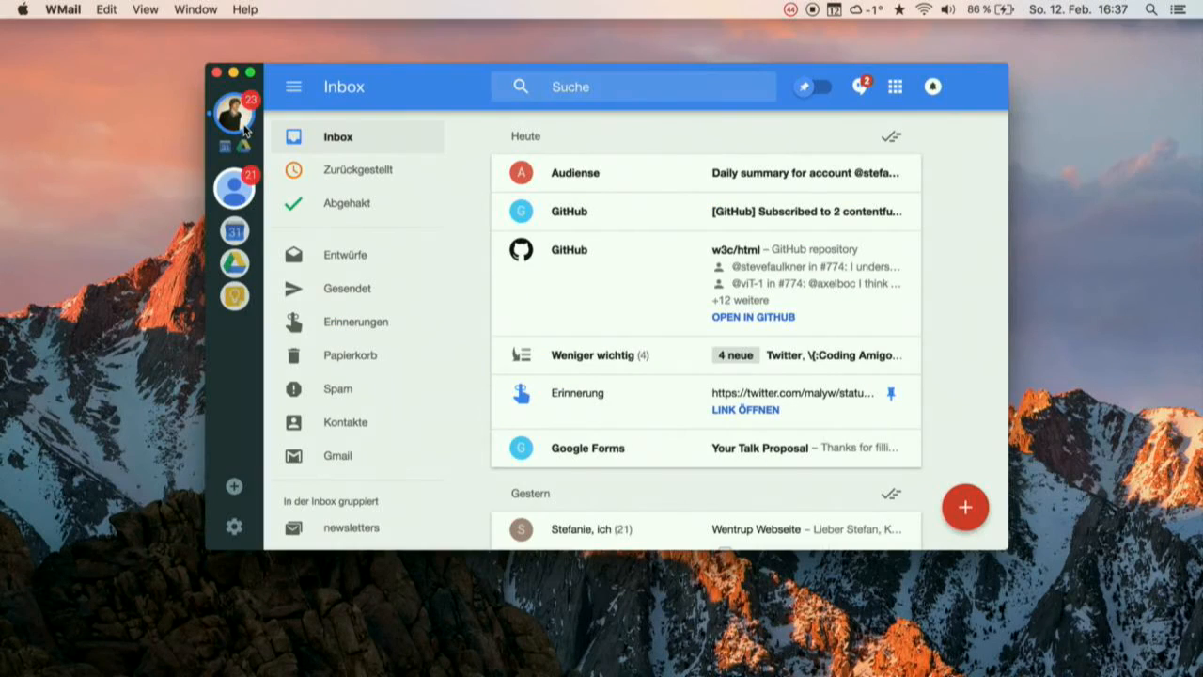
mouse_move(764, 393)
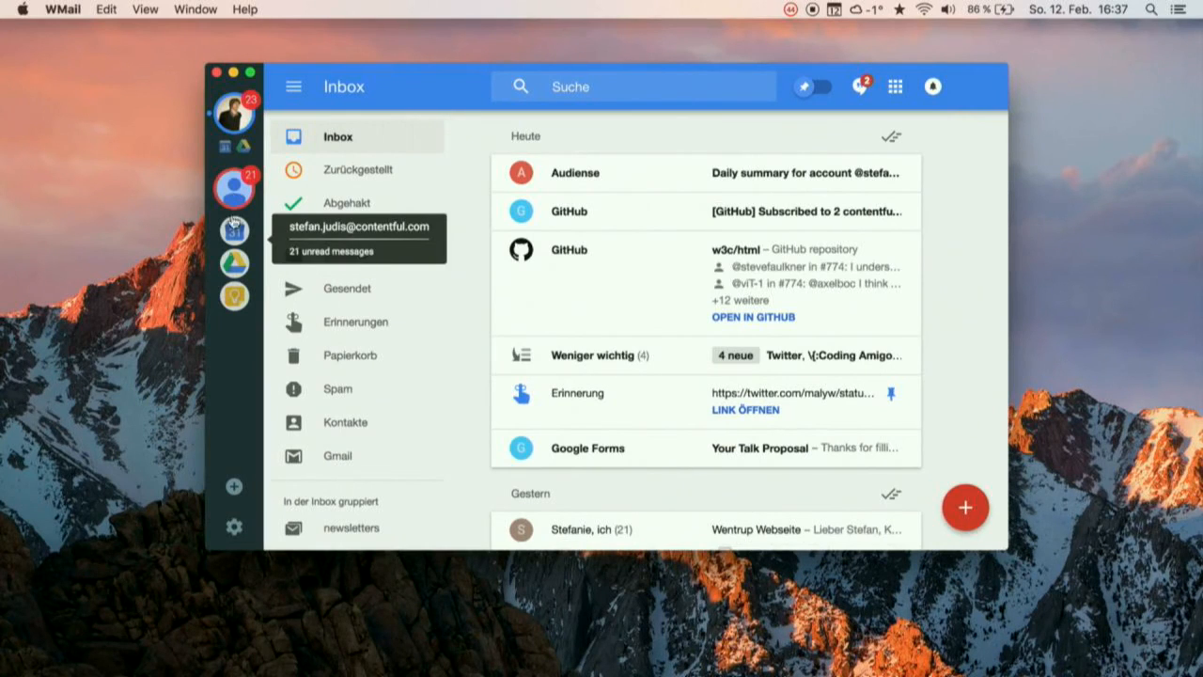
Switch to the second account, then show the first account's Google Drive folders.
click(234, 296)
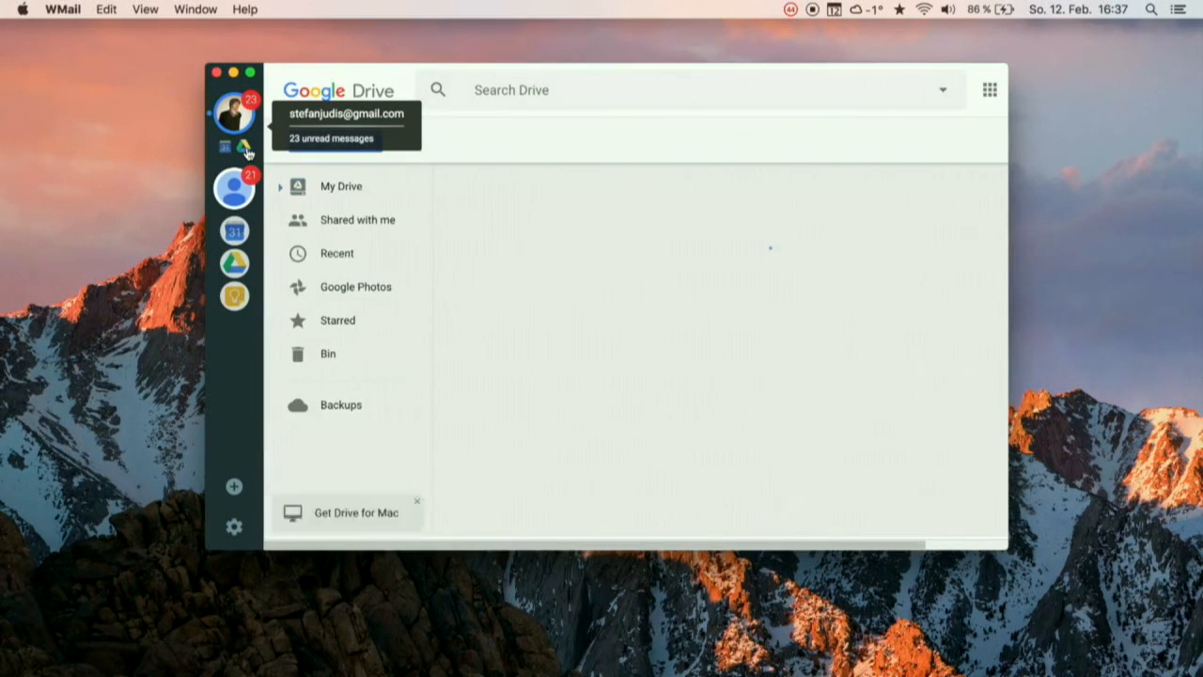
click(340, 186)
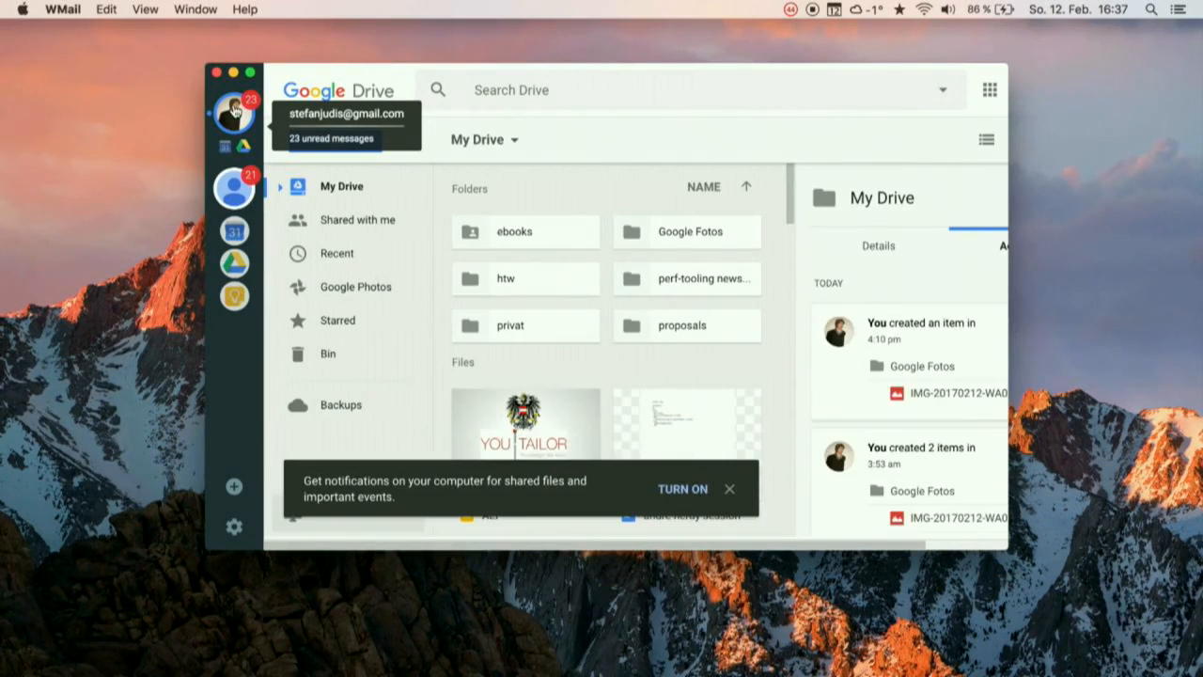
click(233, 187)
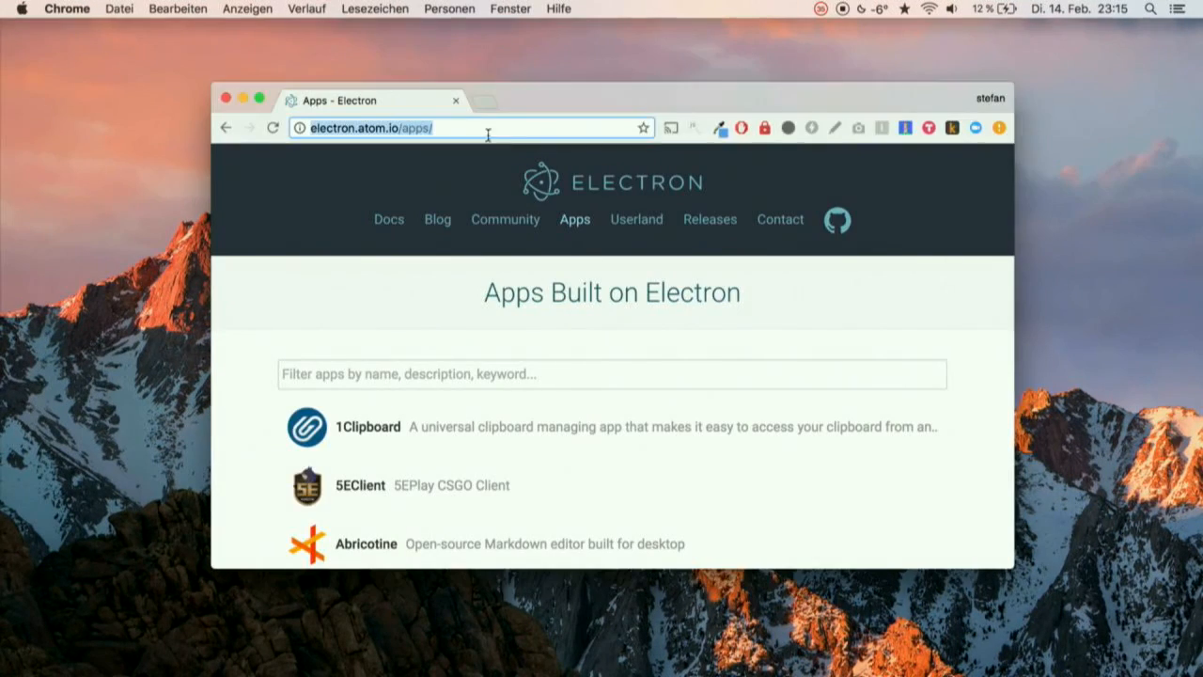
Scroll through the Apps Built on Electron list, past Basecamp 3 and Brave, and back up.
scroll(down, 3)
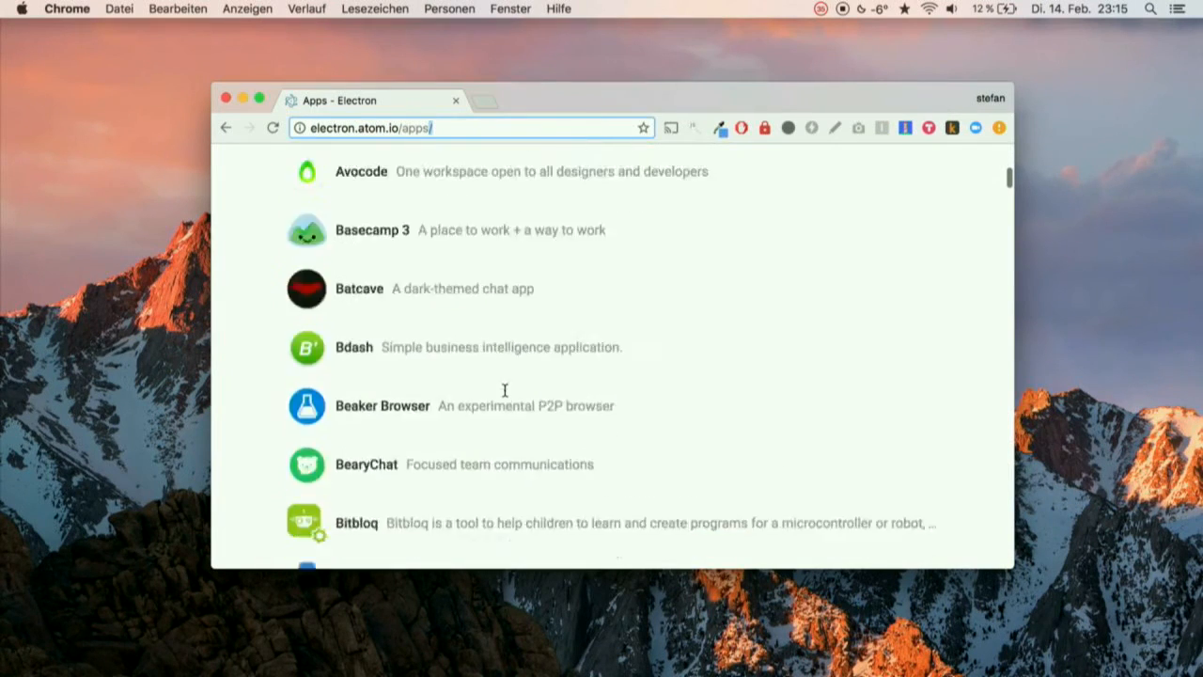
scroll(down, 3)
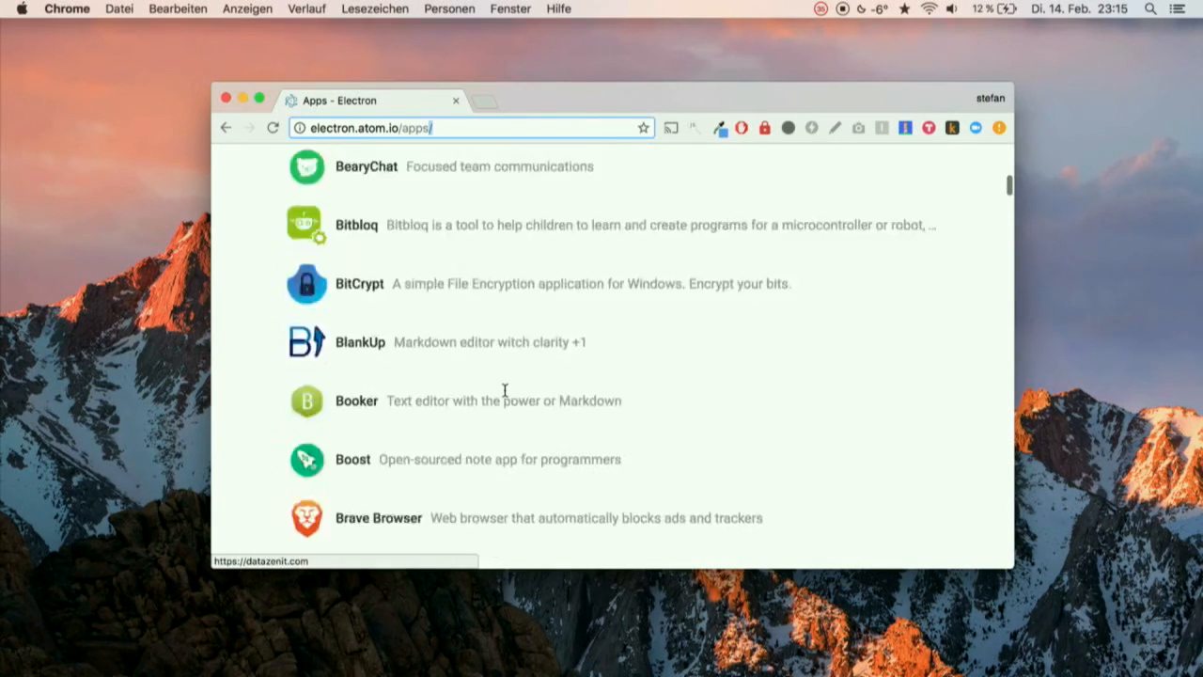
scroll(up, 3)
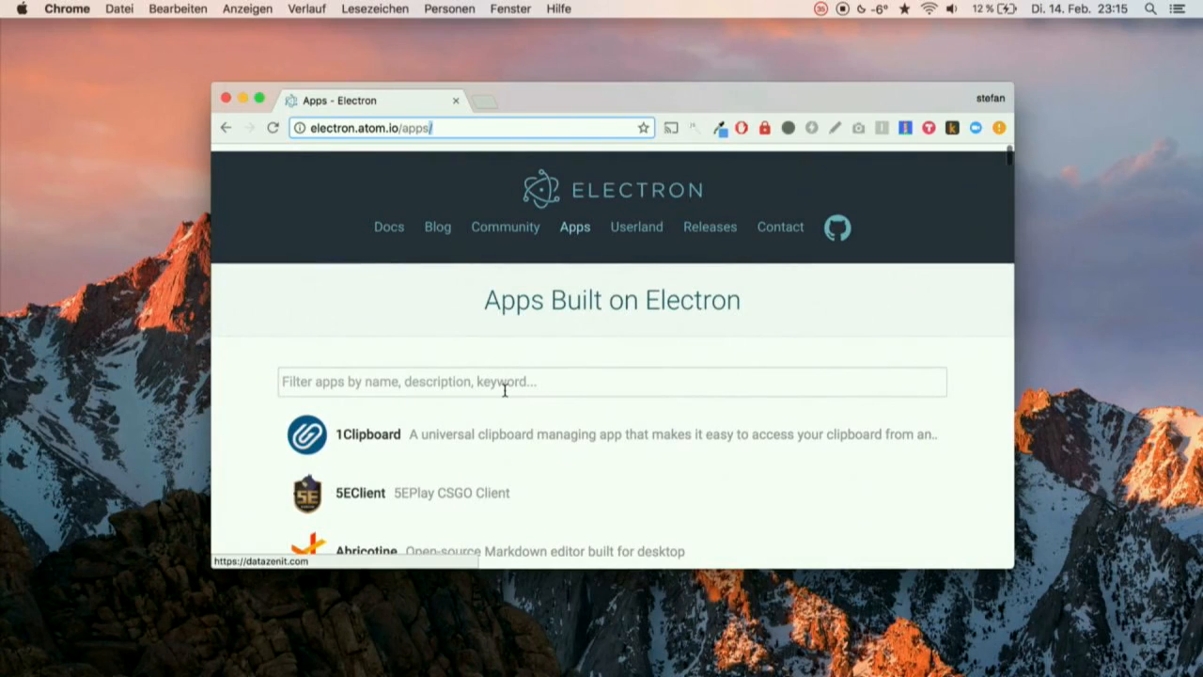